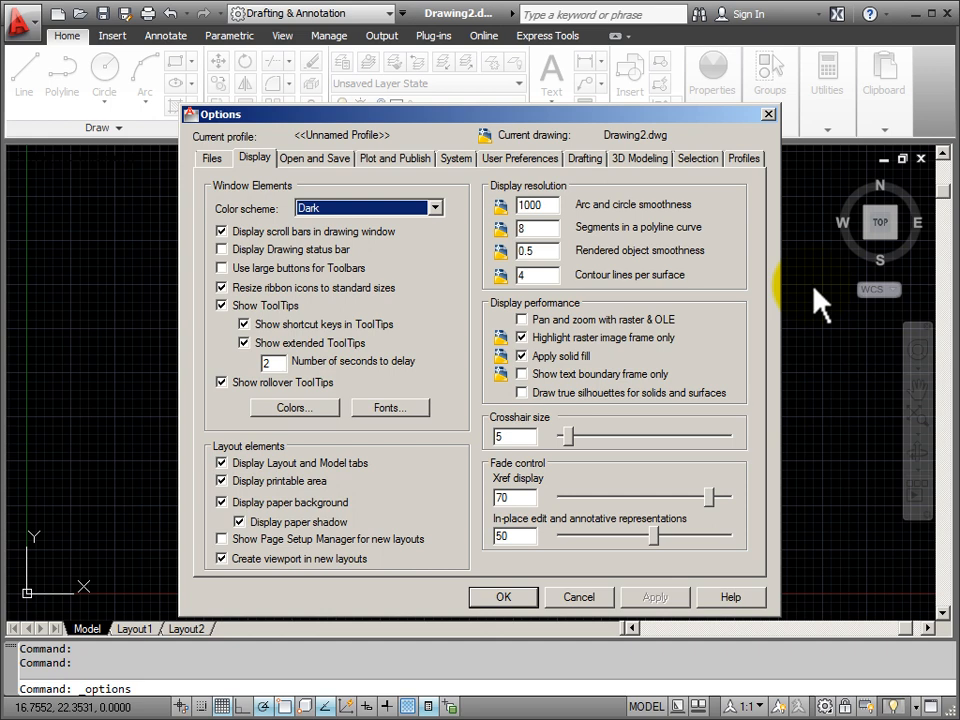
{"action": "mouse_move", "coordinate": [804, 184]}
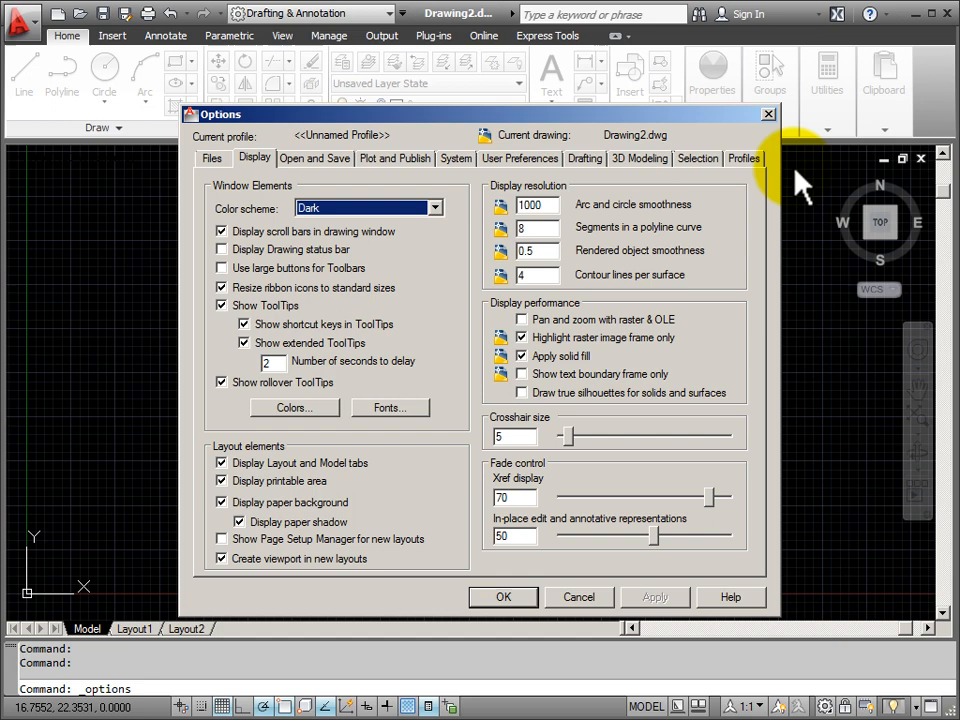
{"action": "mouse_move", "coordinate": [800, 190]}
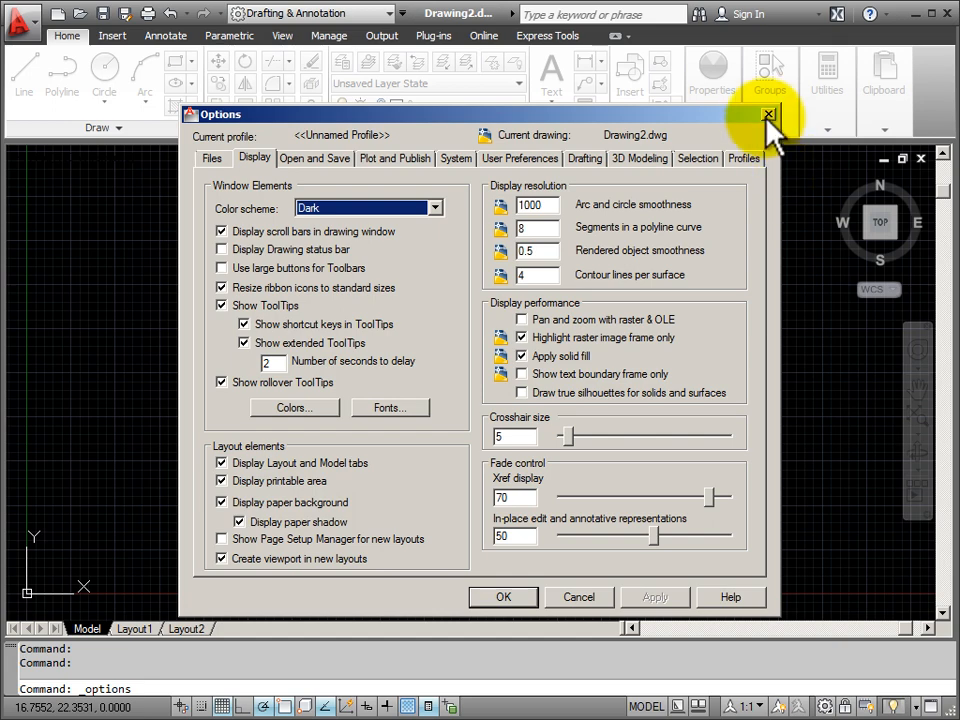
- Close the Options dialog and return to the empty dark drawing area
{"action": "left_click", "coordinate": [768, 114]}
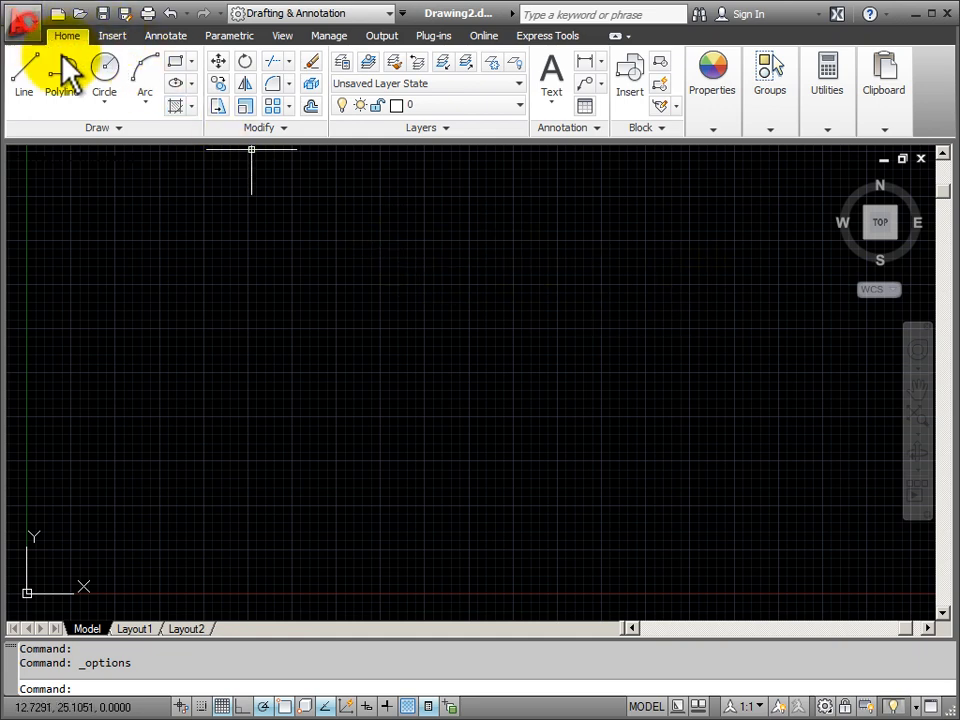
{"action": "left_click", "coordinate": [22, 18]}
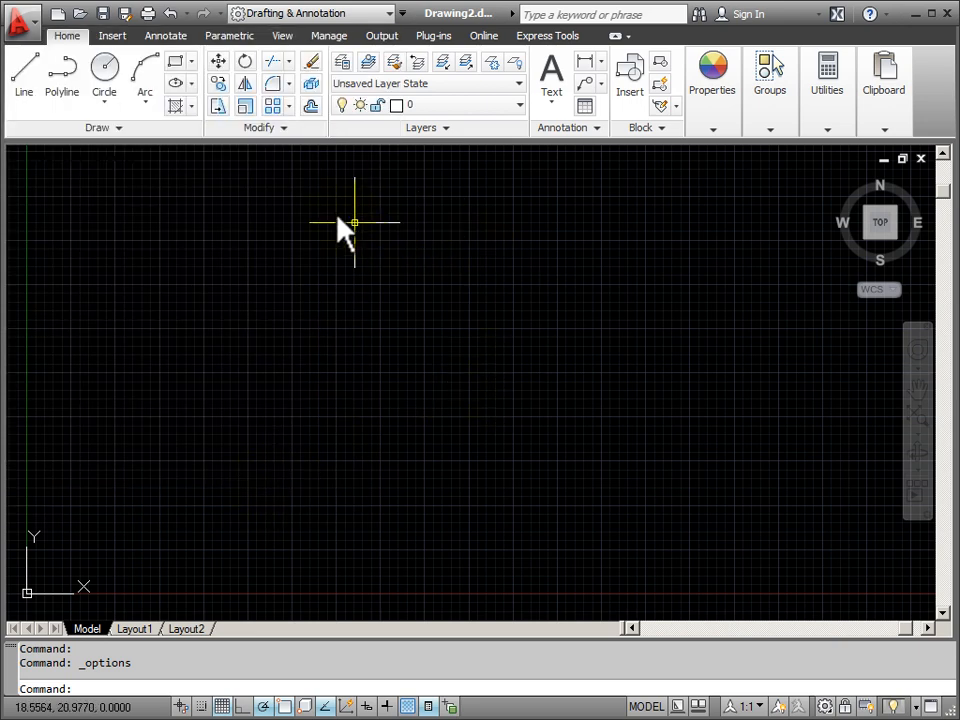
{"action": "mouse_move", "coordinate": [310, 180]}
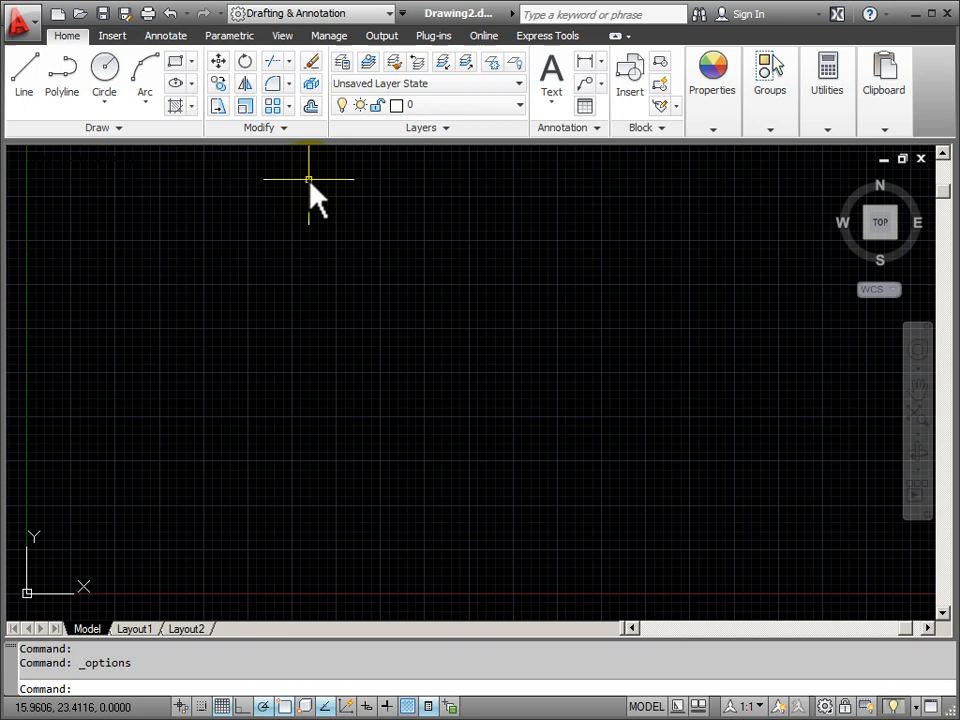
- Reopen Options from the drawing area's right-click shortcut menu
{"action": "right_click", "coordinate": [308, 180]}
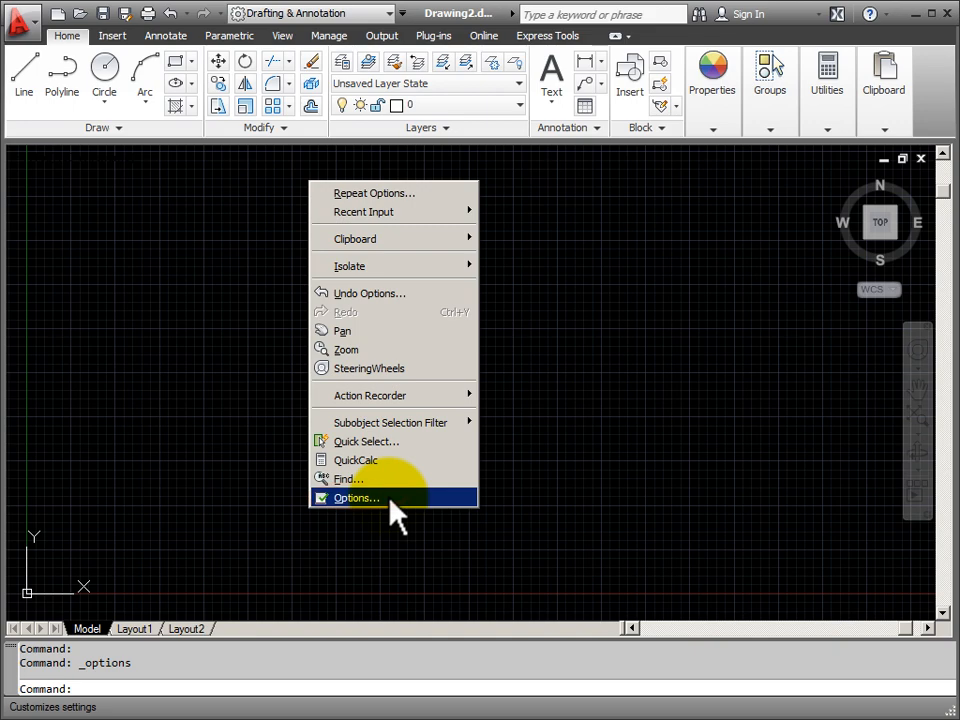
{"action": "left_click", "coordinate": [356, 498]}
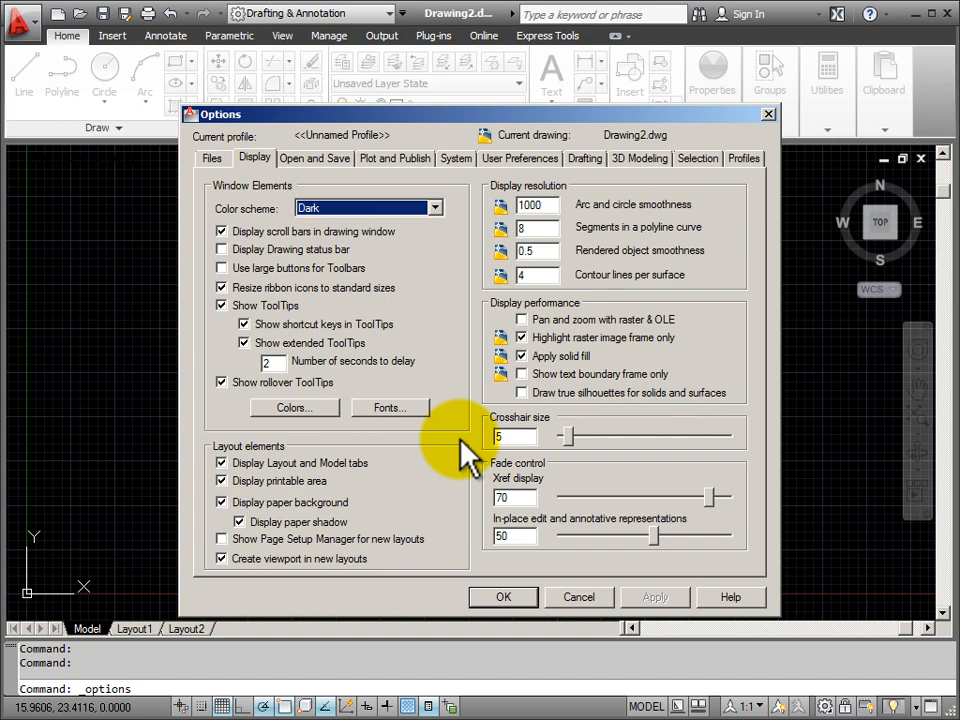
- Browse the User Preferences and Display pages, ending on the System page
{"action": "left_click", "coordinate": [520, 158]}
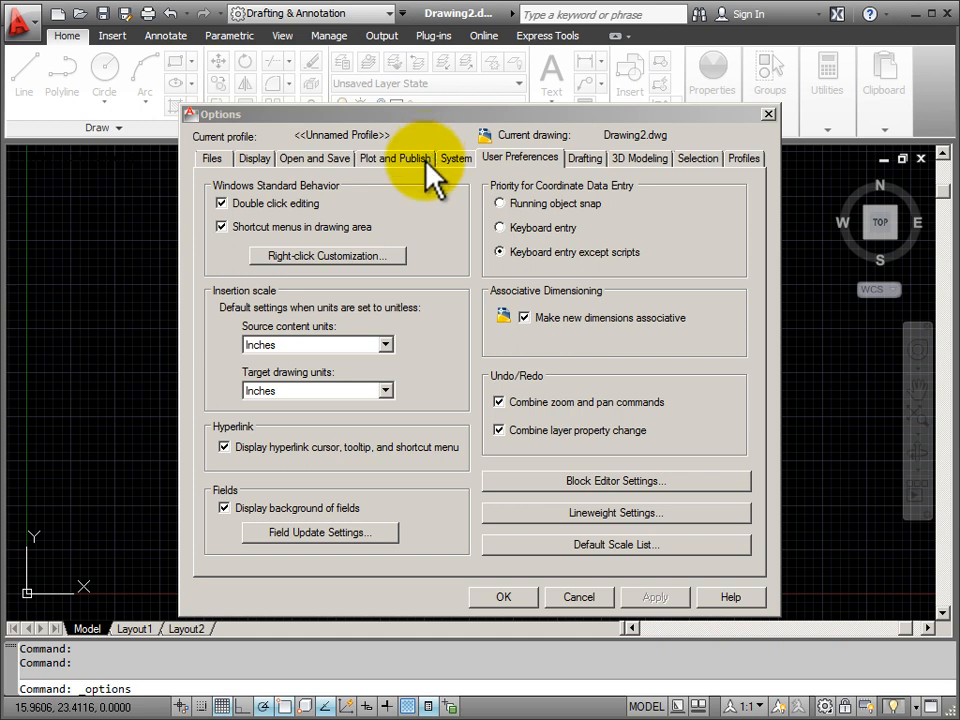
{"action": "mouse_move", "coordinate": [384, 176]}
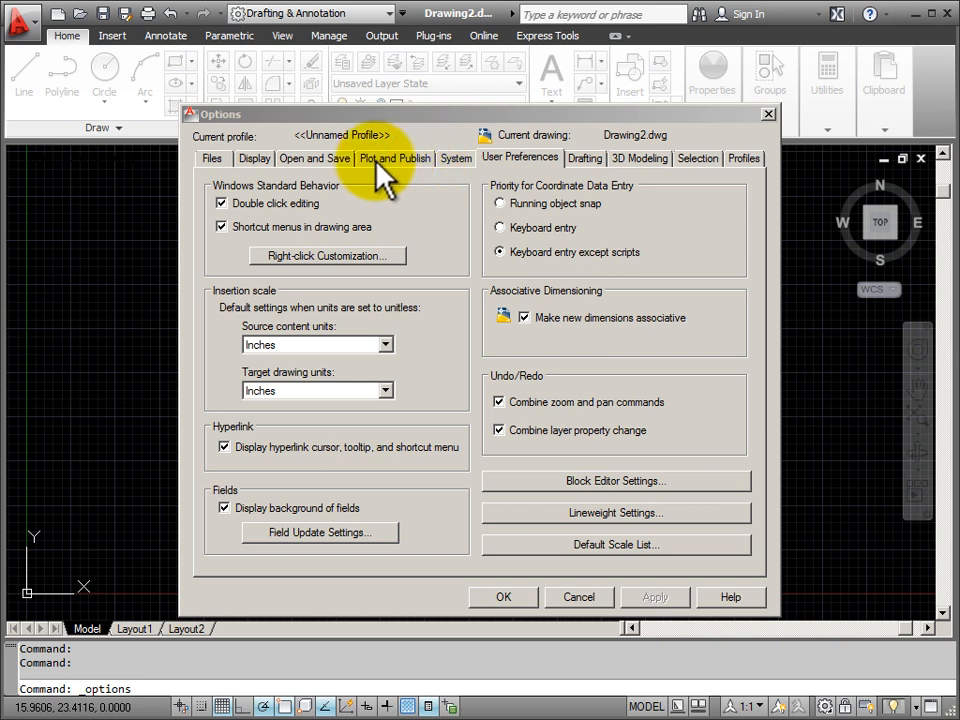
{"action": "left_click", "coordinate": [254, 158]}
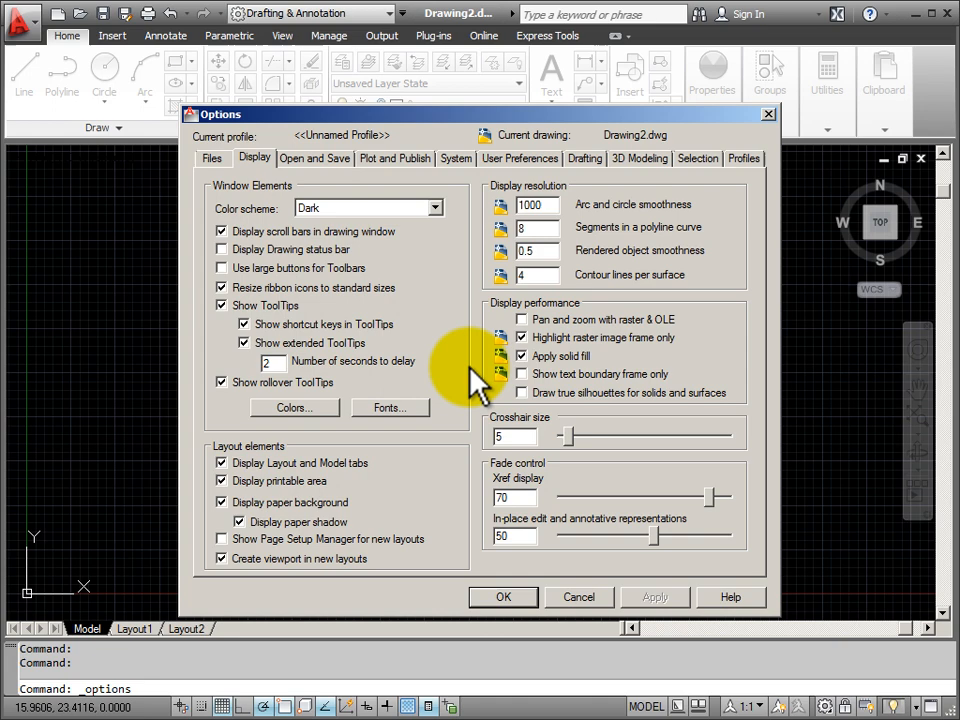
{"action": "mouse_move", "coordinate": [476, 220]}
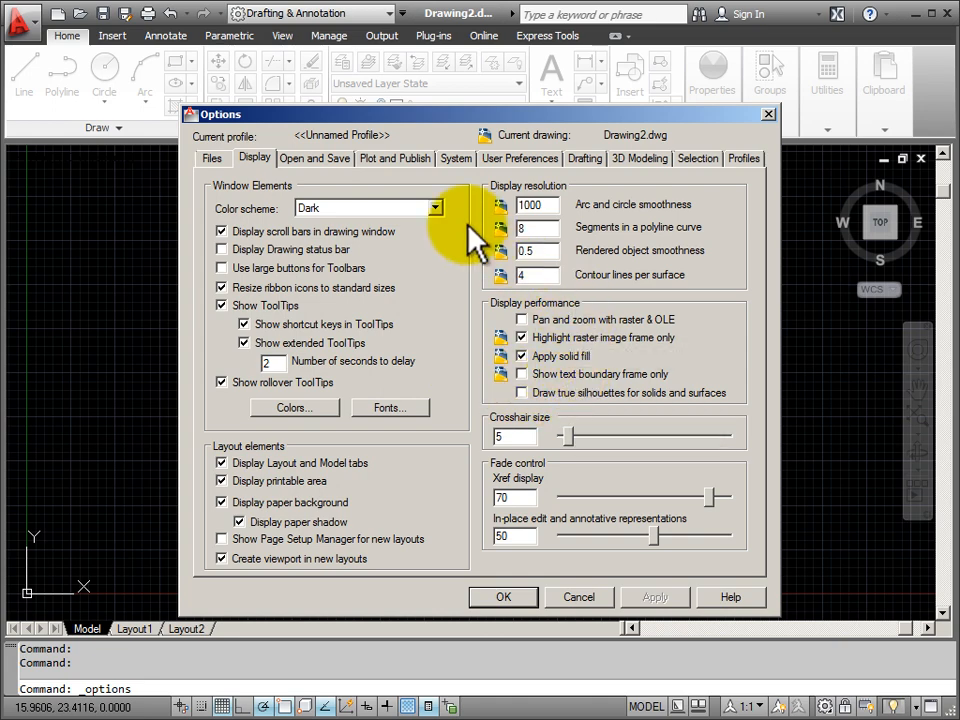
{"action": "left_click", "coordinate": [520, 158]}
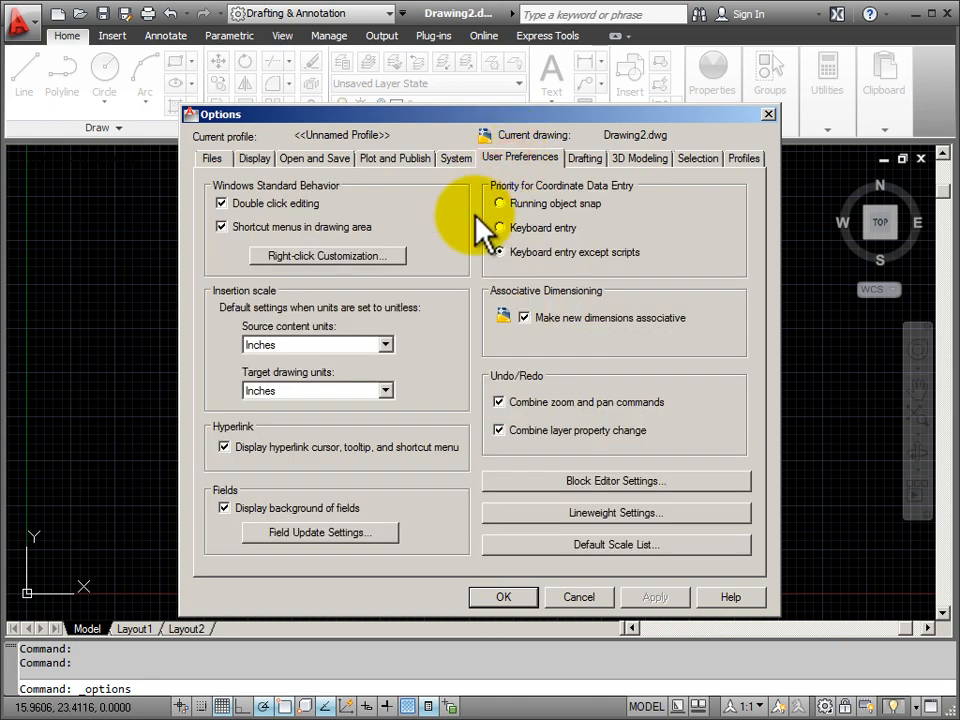
{"action": "mouse_move", "coordinate": [656, 216]}
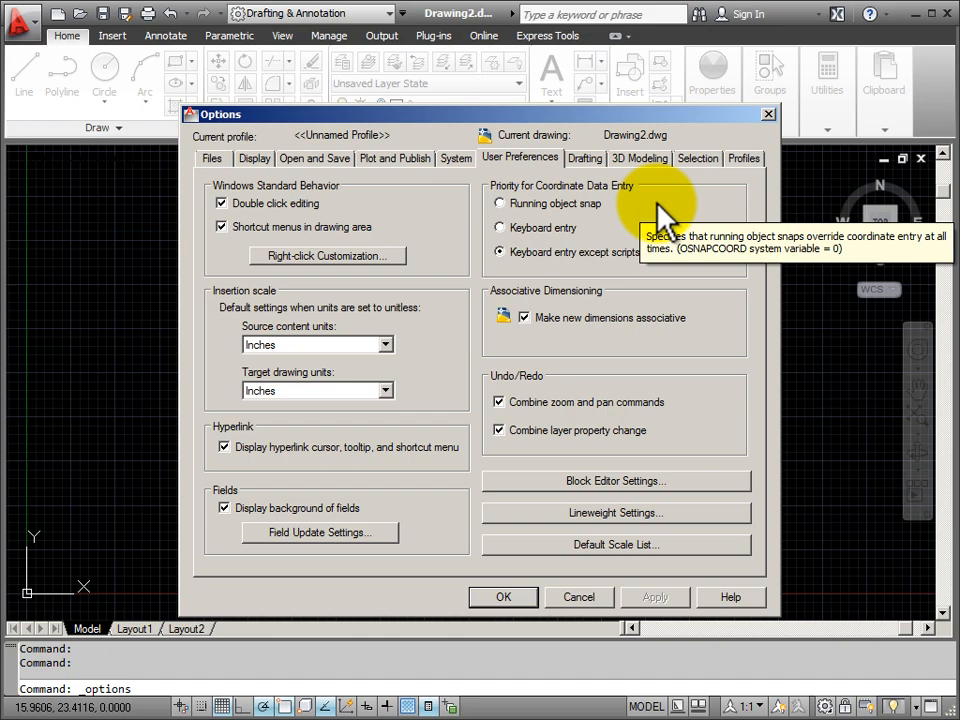
{"action": "left_click", "coordinate": [456, 158]}
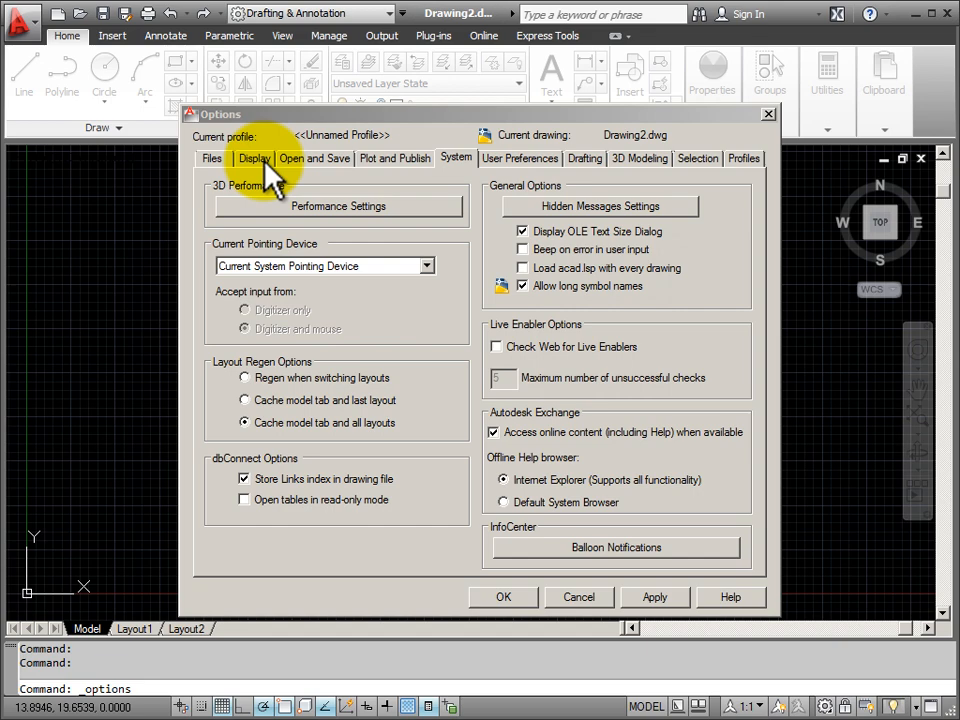
- Go to Display and bring up the Drawing Window Colors settings
{"action": "left_click", "coordinate": [254, 158]}
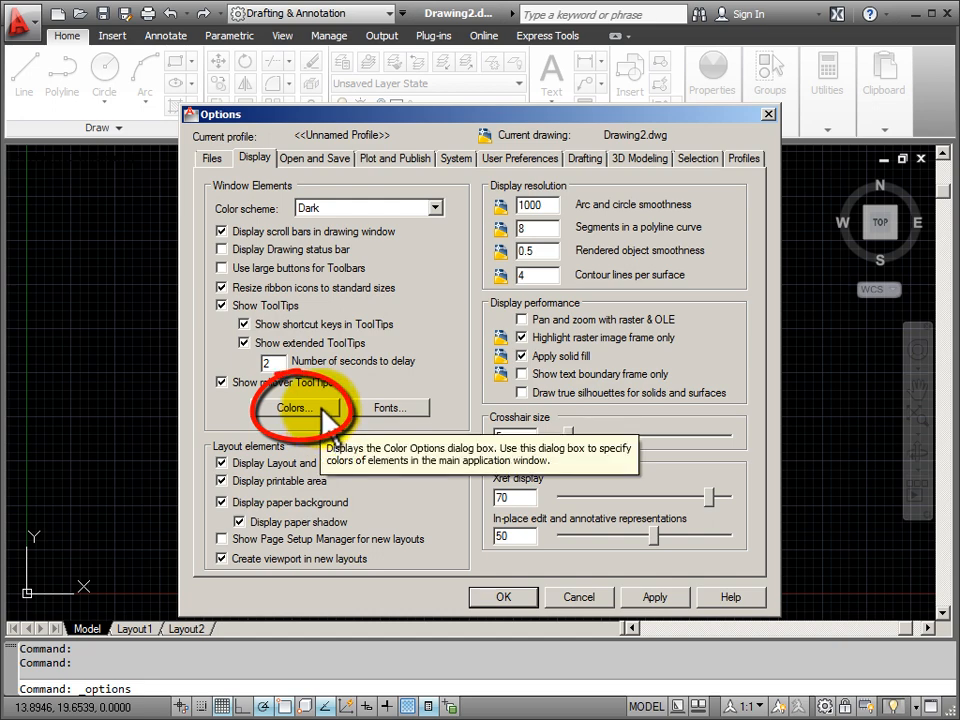
{"action": "left_click", "coordinate": [290, 408]}
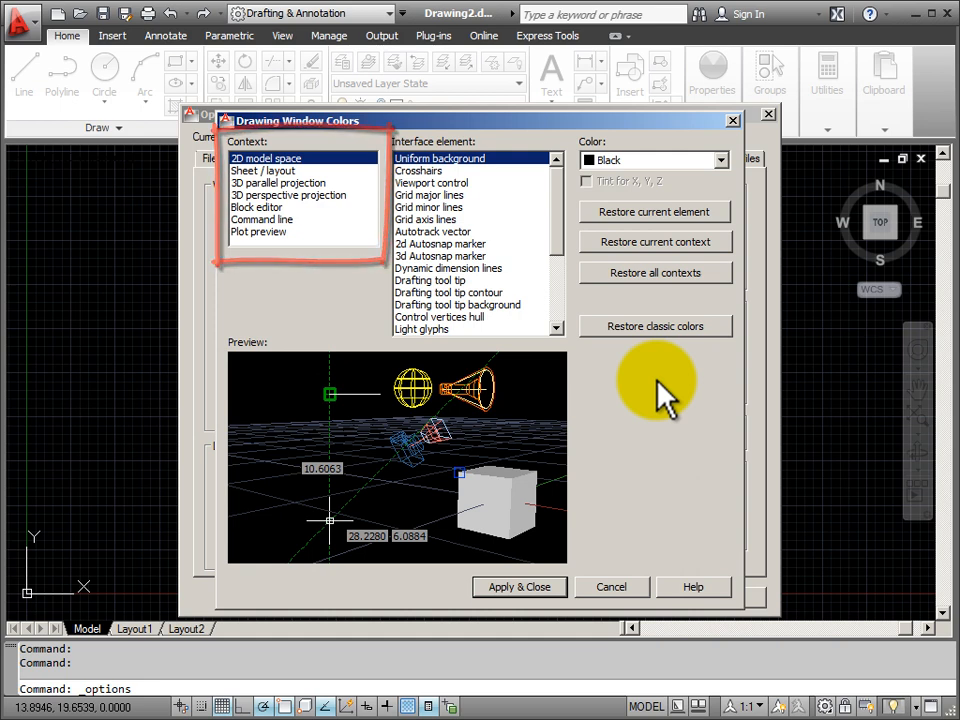
- Set the 2D model space uniform background to White and apply it
{"action": "left_click", "coordinate": [440, 158]}
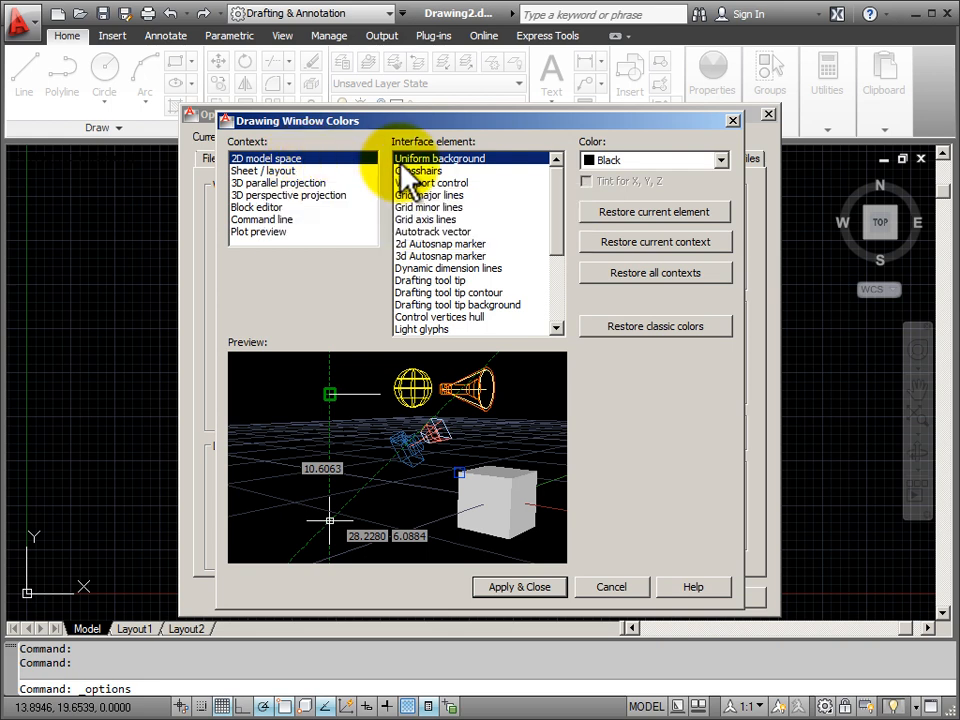
{"action": "mouse_move", "coordinate": [470, 176]}
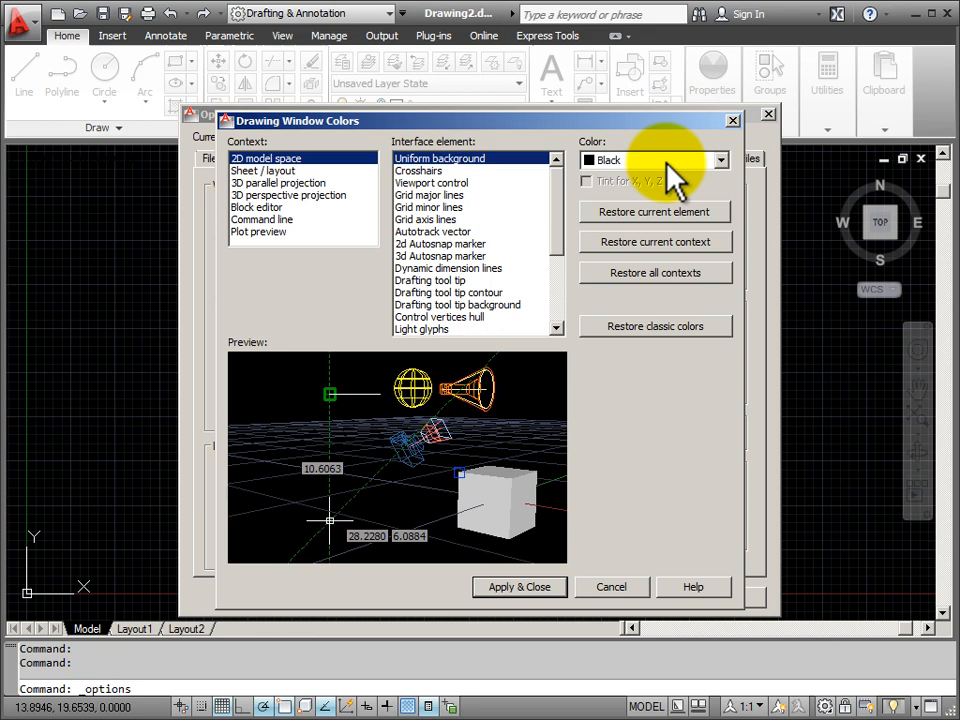
{"action": "left_click", "coordinate": [720, 160]}
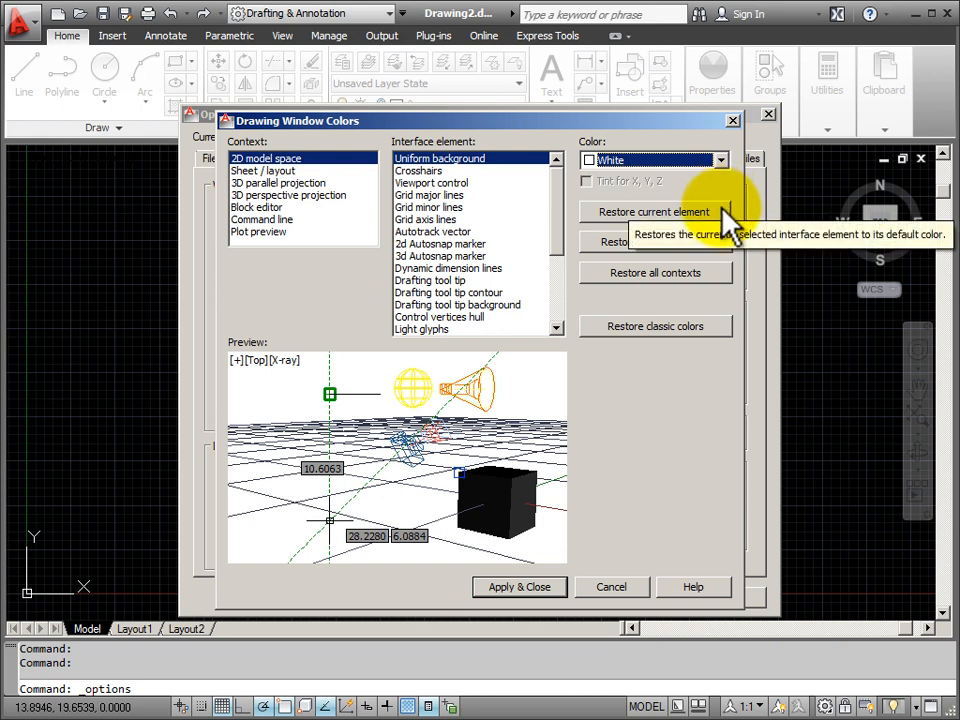
{"action": "mouse_move", "coordinate": [736, 290]}
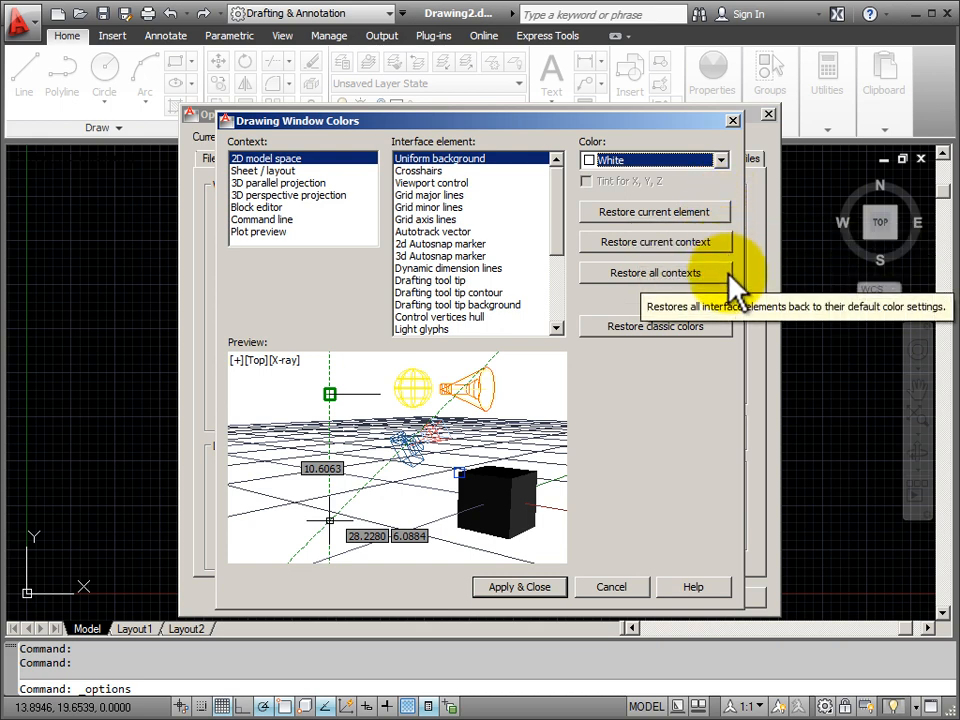
{"action": "mouse_move", "coordinate": [696, 390]}
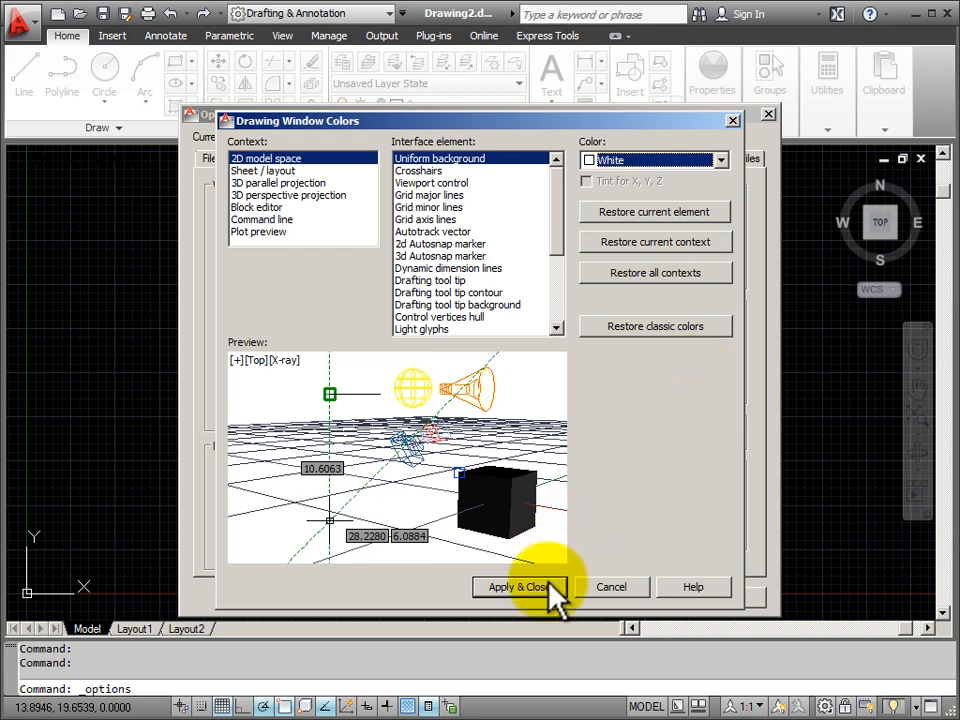
{"action": "left_click", "coordinate": [518, 588]}
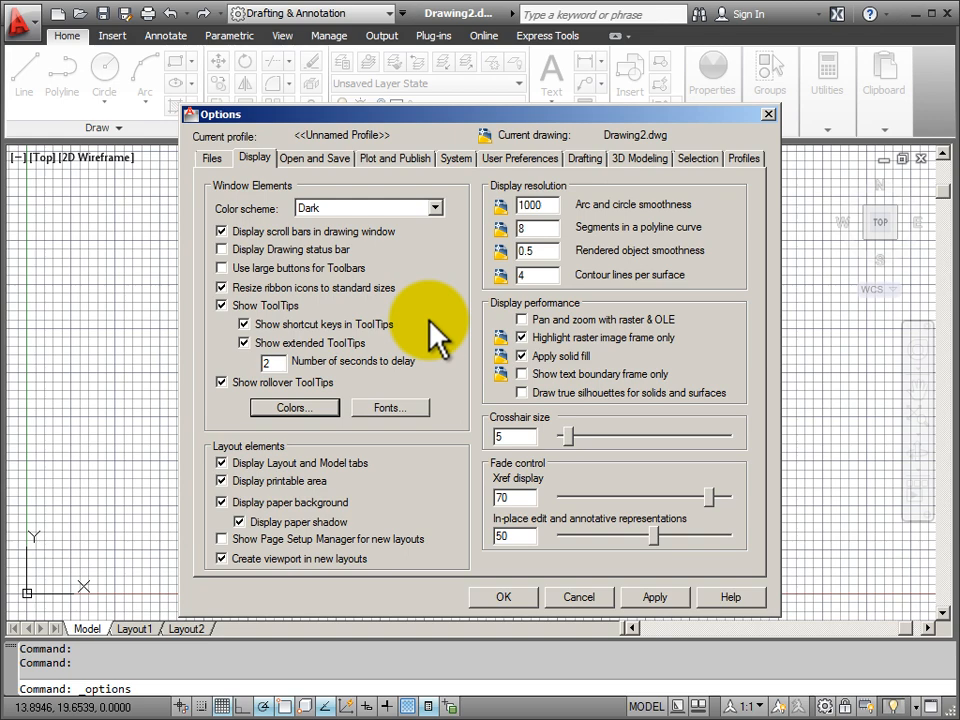
- Show the User Preferences page, now over the white drawing area
{"action": "left_click", "coordinate": [520, 158]}
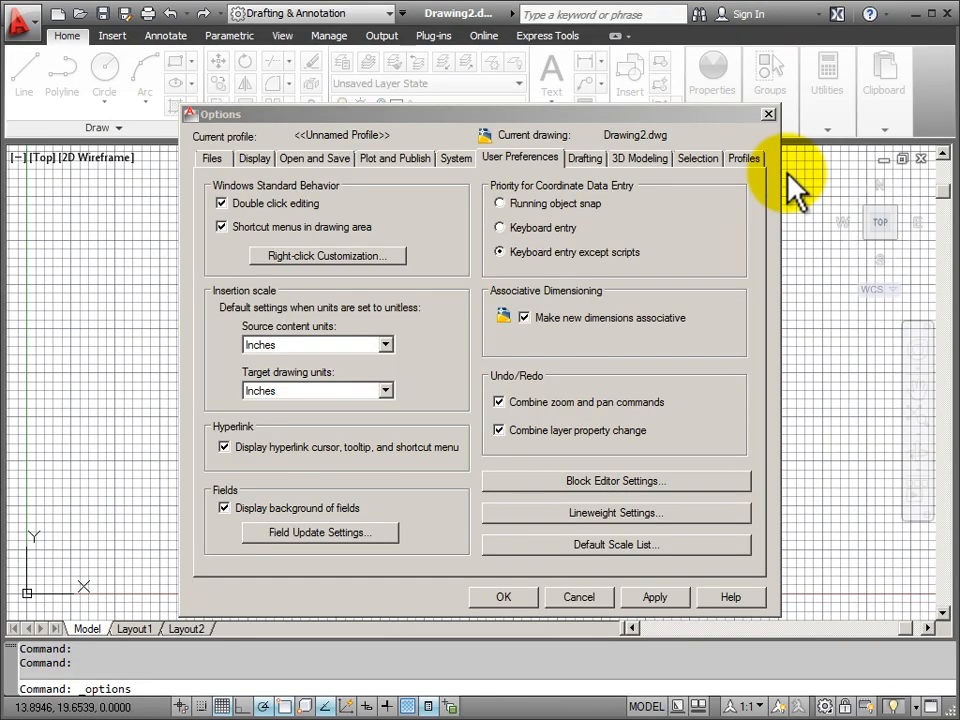
{"action": "mouse_move", "coordinate": [612, 252]}
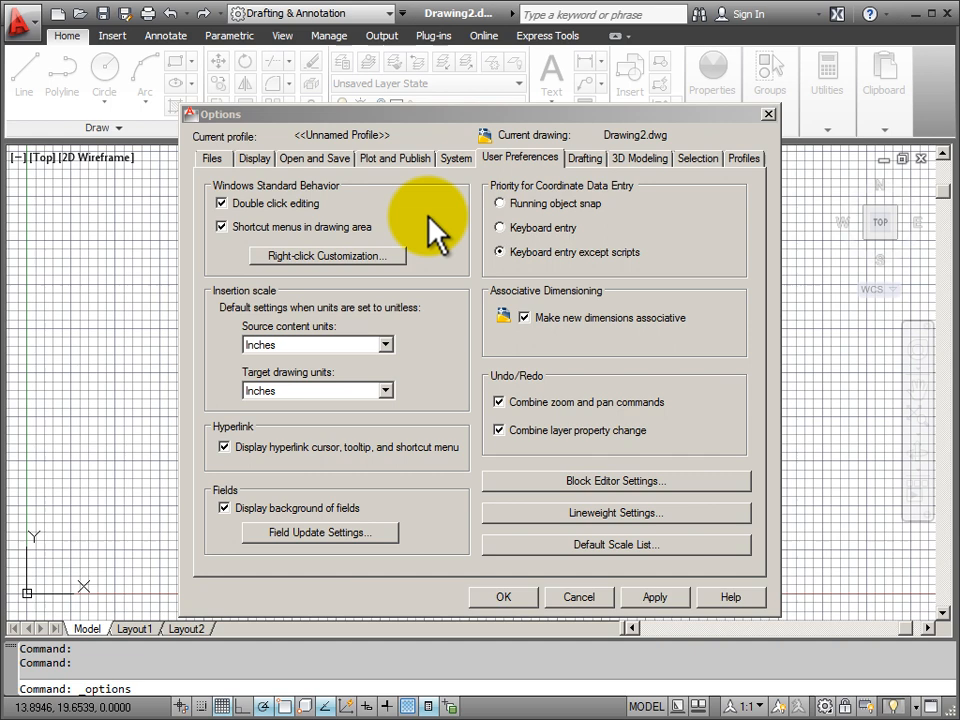
{"action": "mouse_move", "coordinate": [436, 224]}
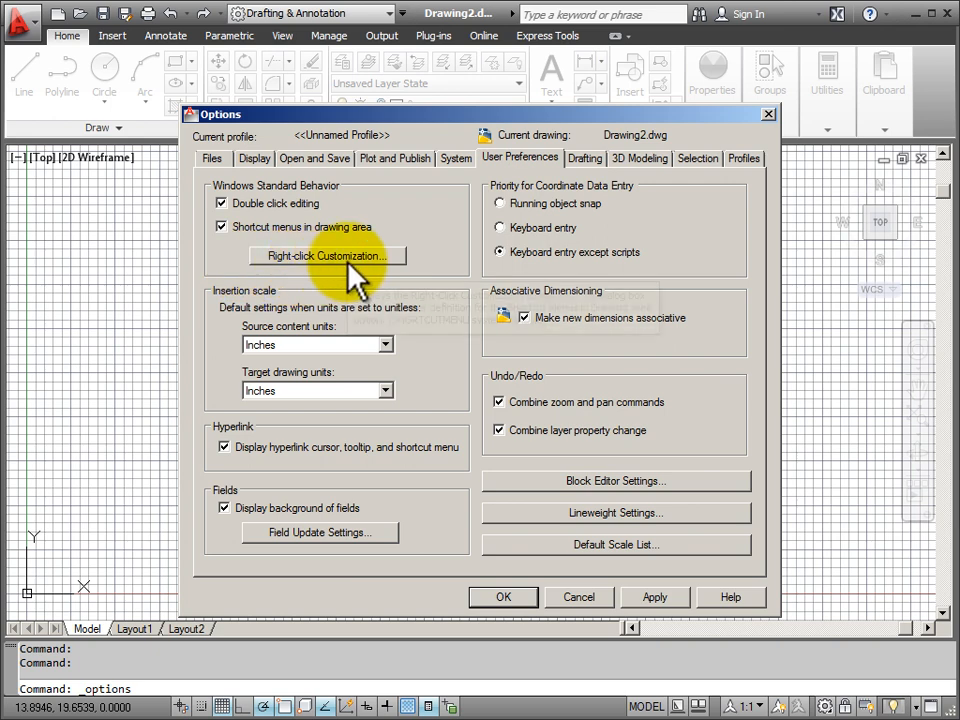
{"action": "mouse_move", "coordinate": [328, 256]}
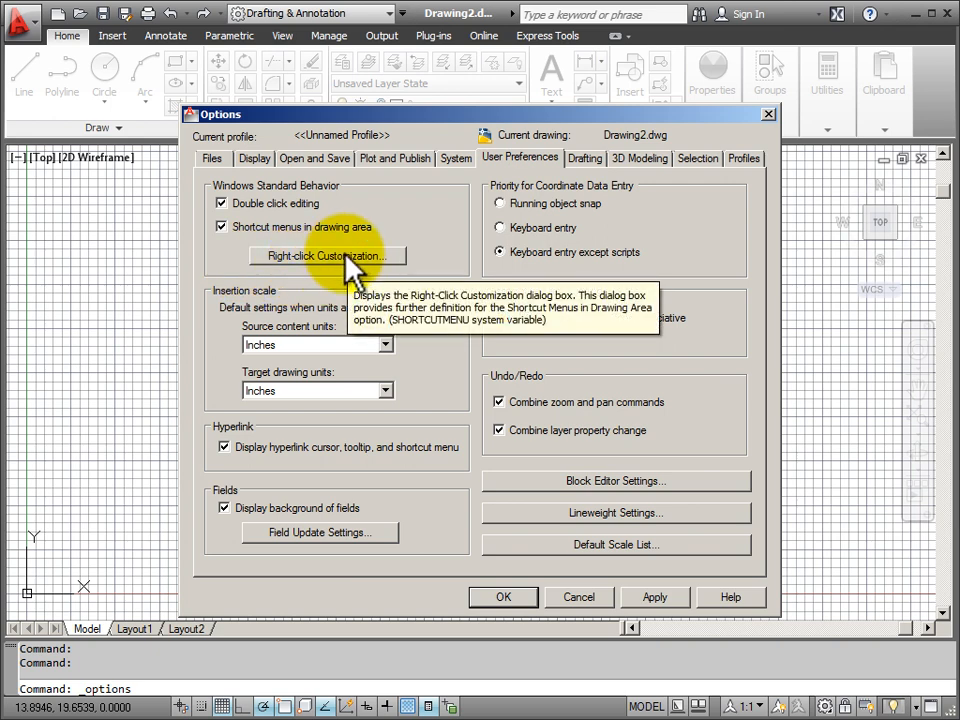
- Bring up the Right-Click Customization settings from User Preferences
{"action": "left_click", "coordinate": [326, 256]}
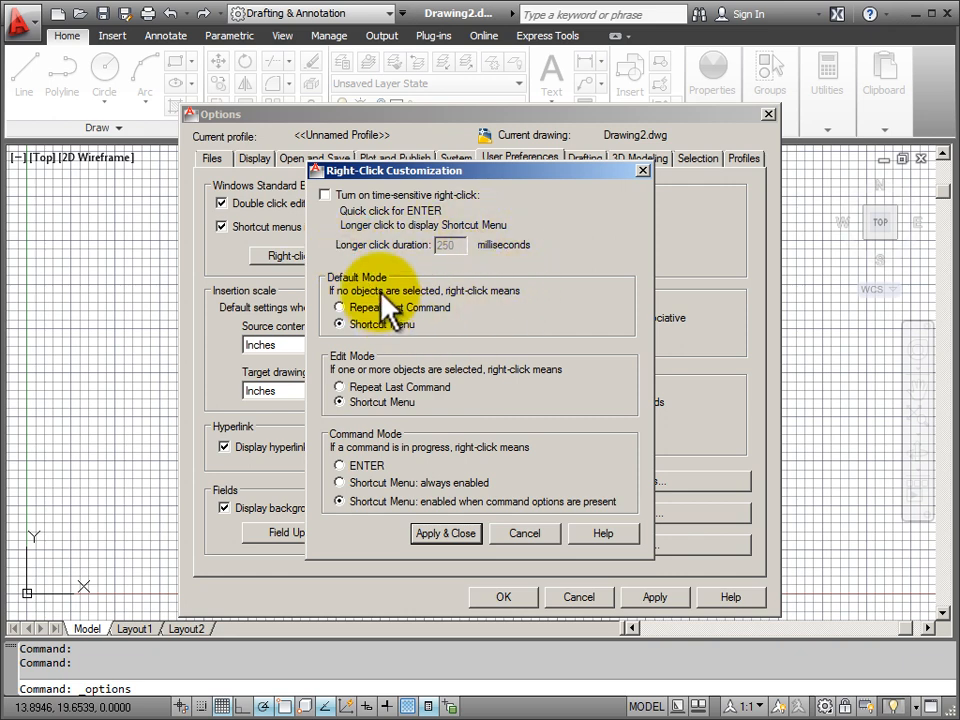
{"action": "left_click", "coordinate": [340, 324]}
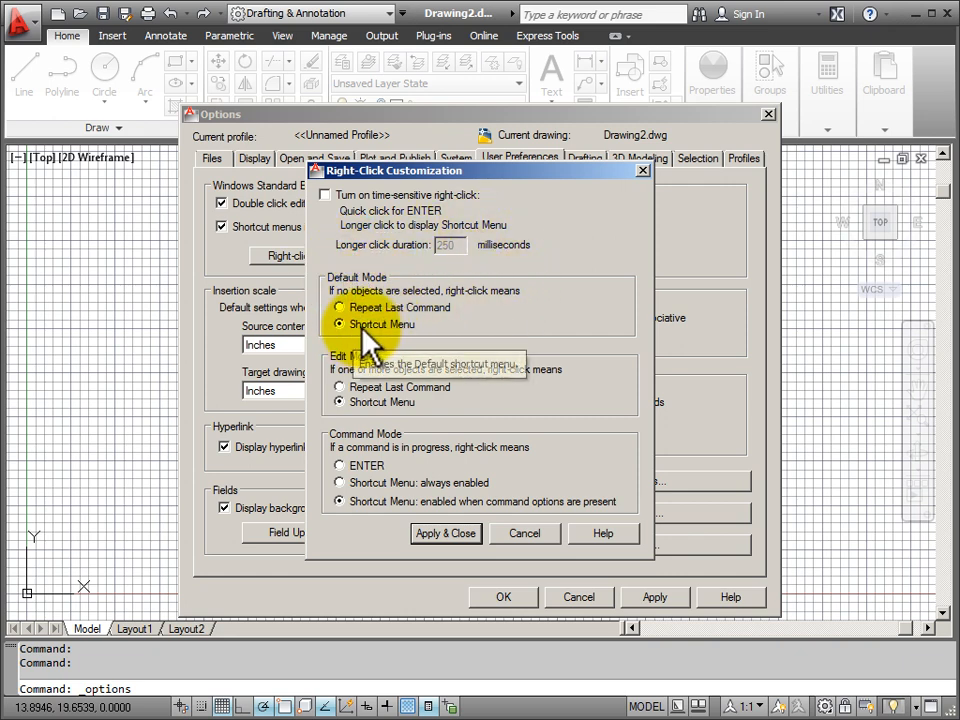
{"action": "mouse_move", "coordinate": [420, 344]}
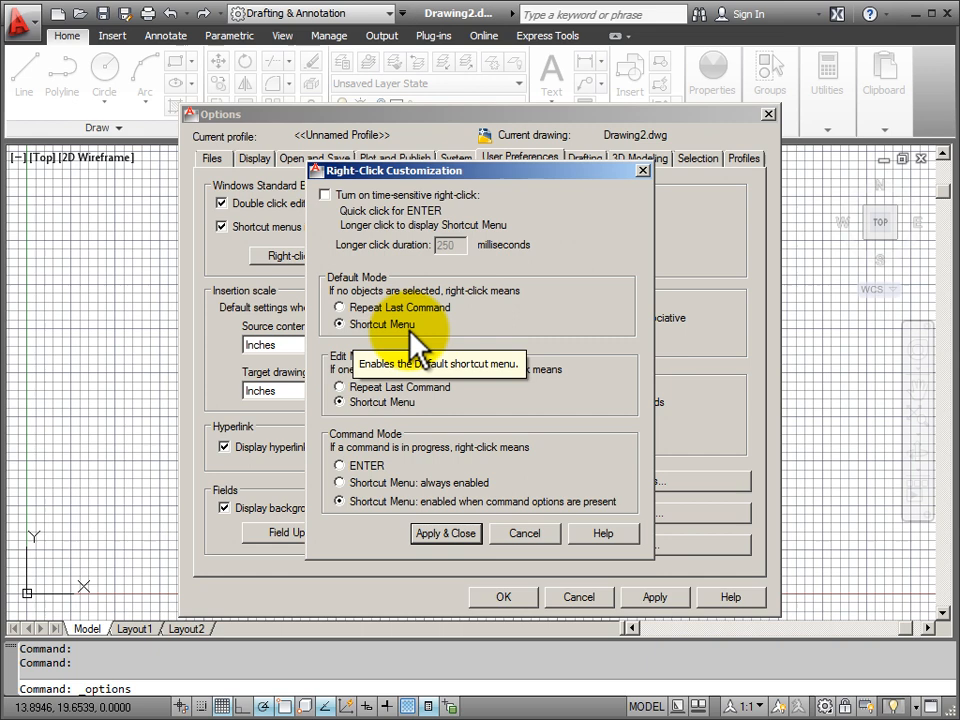
- Enable time-sensitive right-click, keeping the 250 ms long-click duration
{"action": "left_click", "coordinate": [324, 194]}
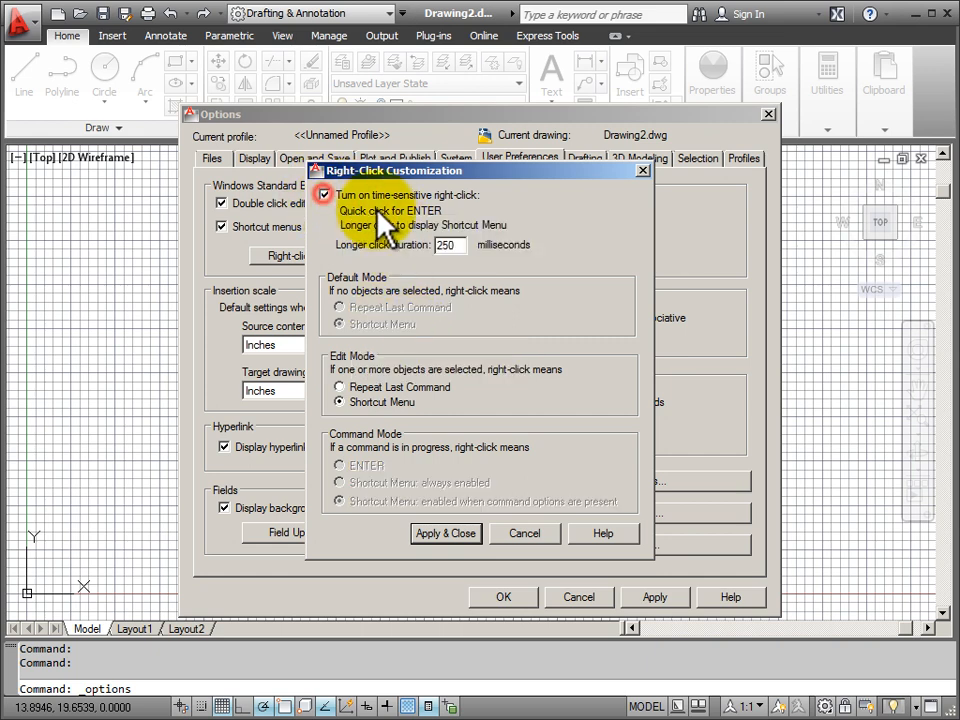
{"action": "mouse_move", "coordinate": [464, 250]}
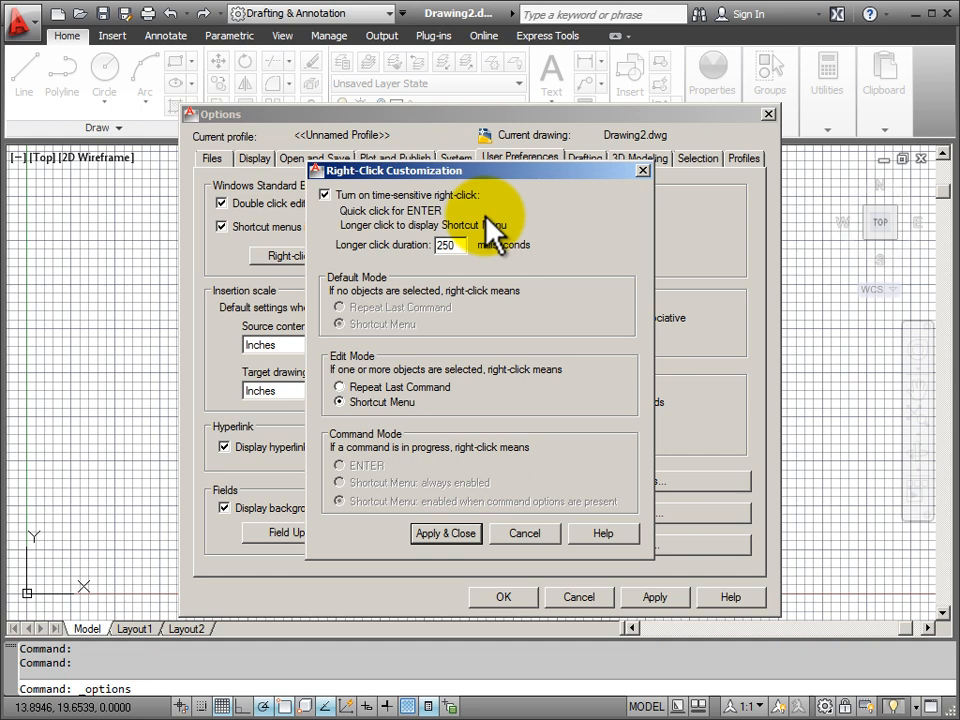
{"action": "mouse_move", "coordinate": [524, 230]}
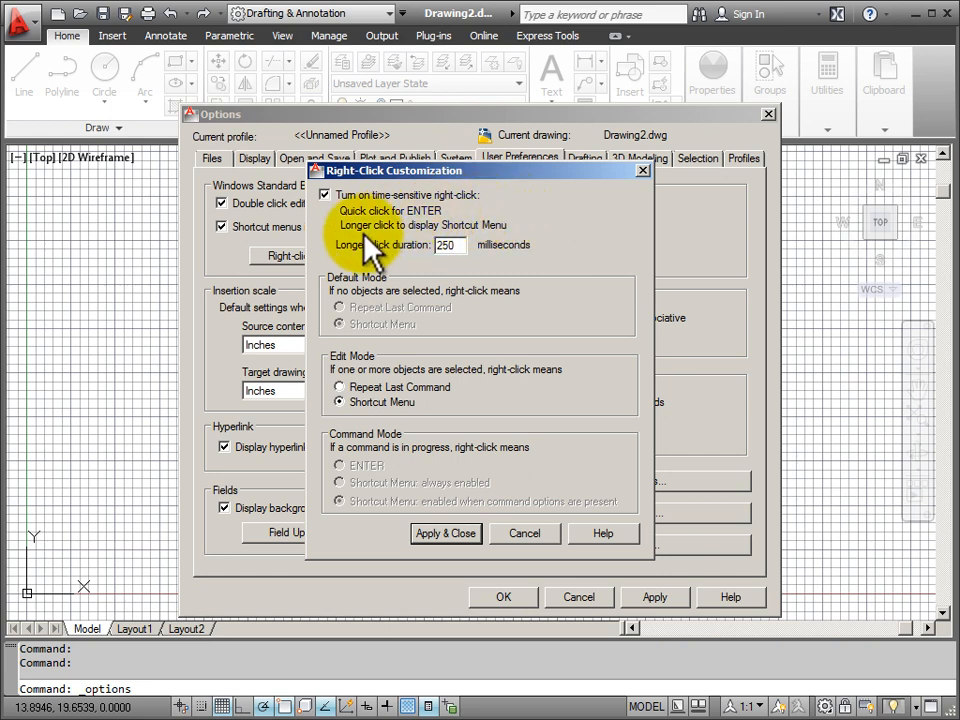
{"action": "mouse_move", "coordinate": [556, 220]}
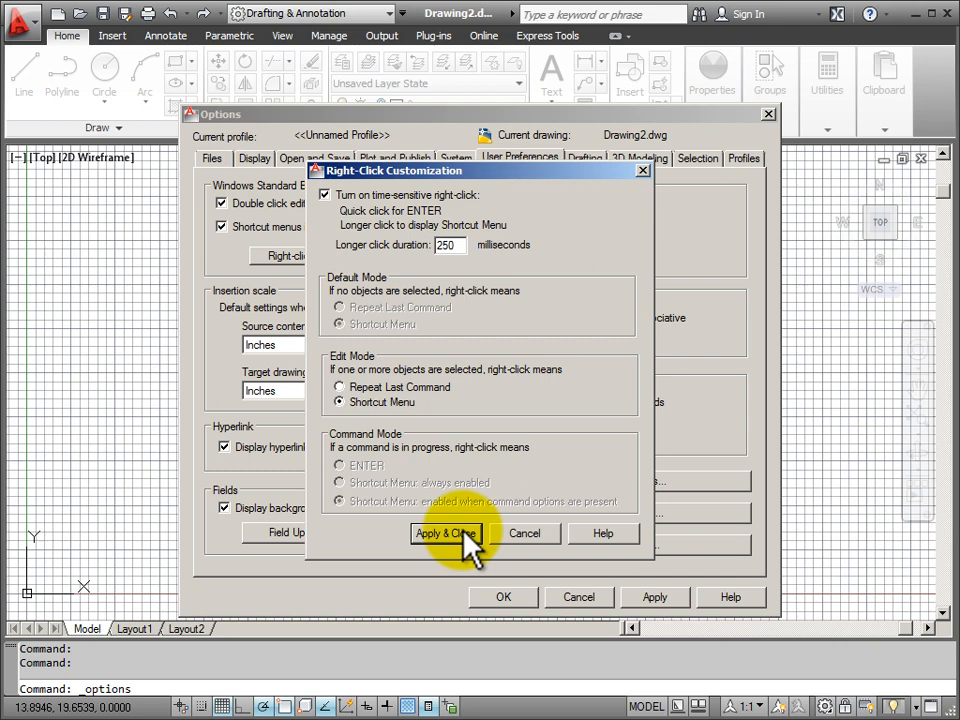
- Apply the right-click settings and accept Options to return to drawing
{"action": "left_click", "coordinate": [444, 532]}
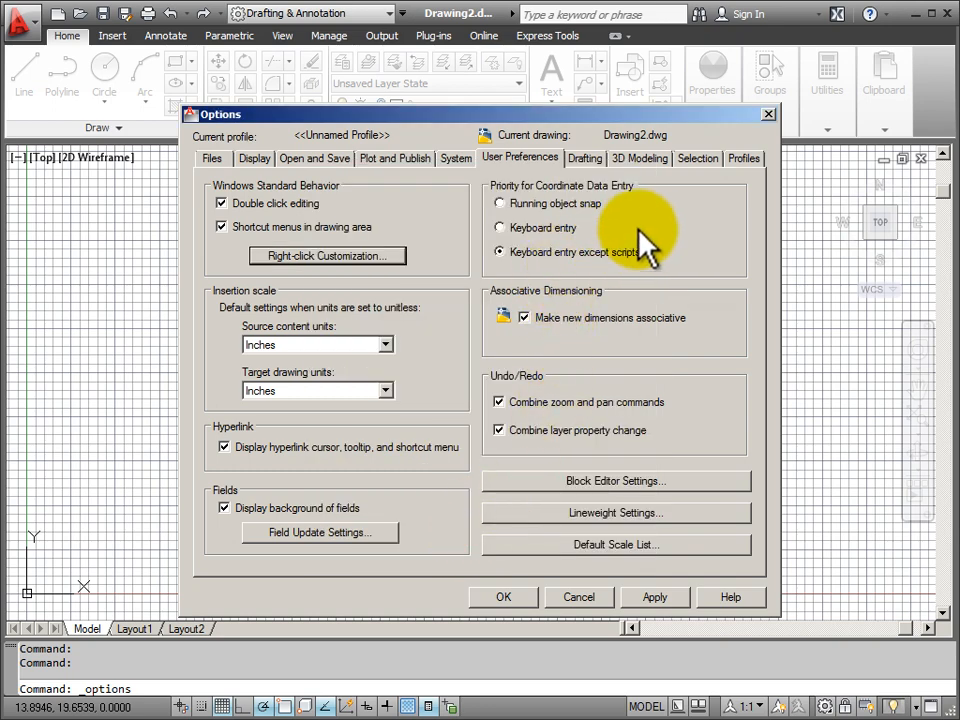
{"action": "mouse_move", "coordinate": [624, 250]}
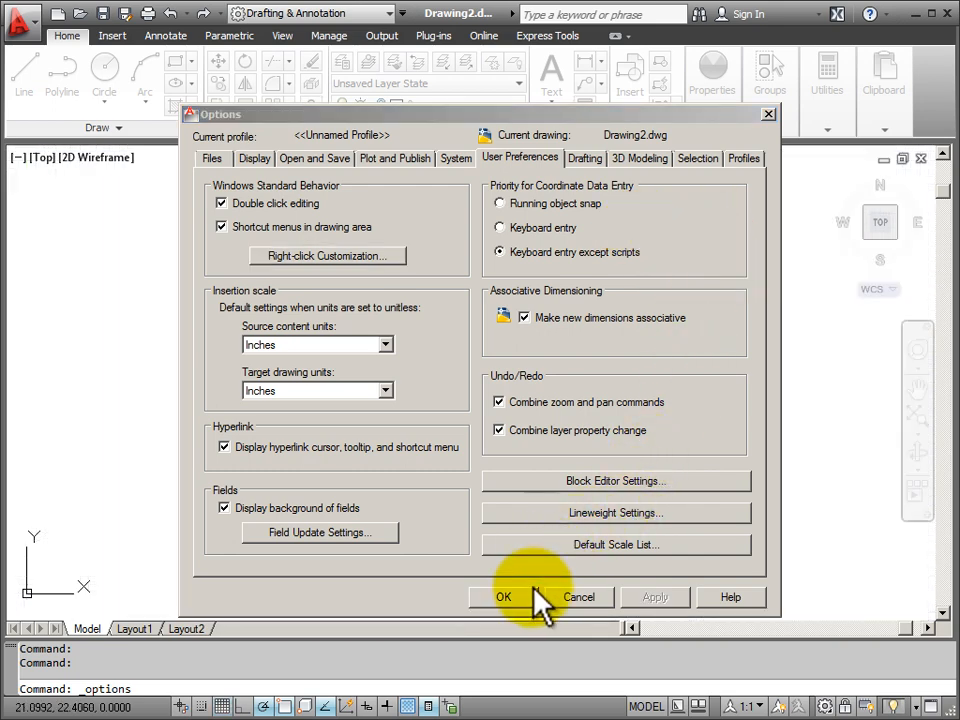
{"action": "left_click", "coordinate": [504, 596]}
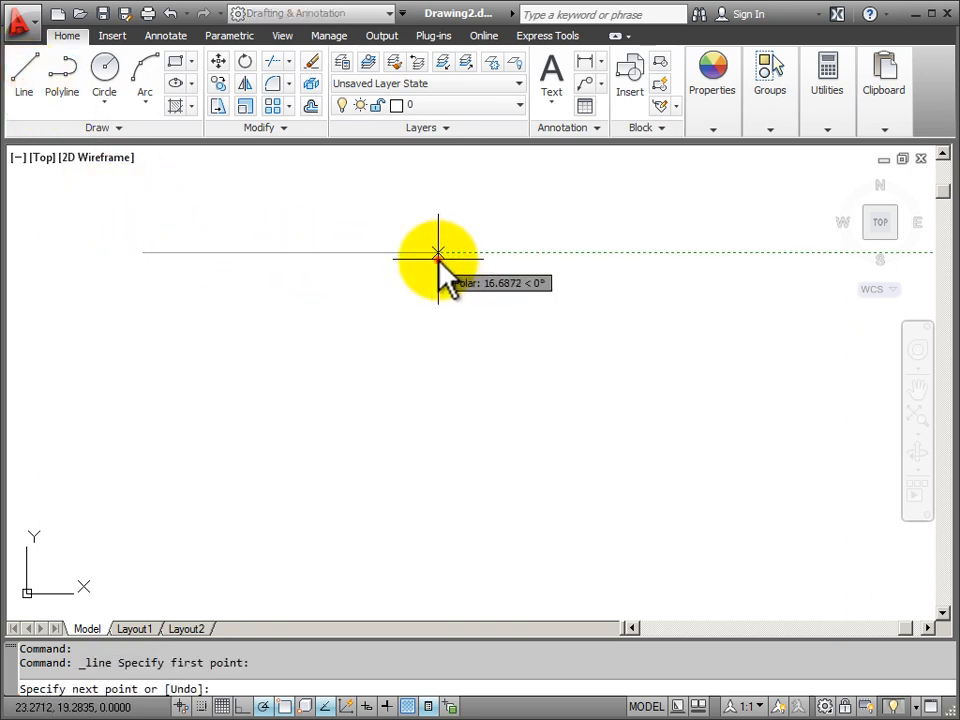
- Place line points for two bent open lines, ending with a quick right-click
{"action": "left_click", "coordinate": [544, 356]}
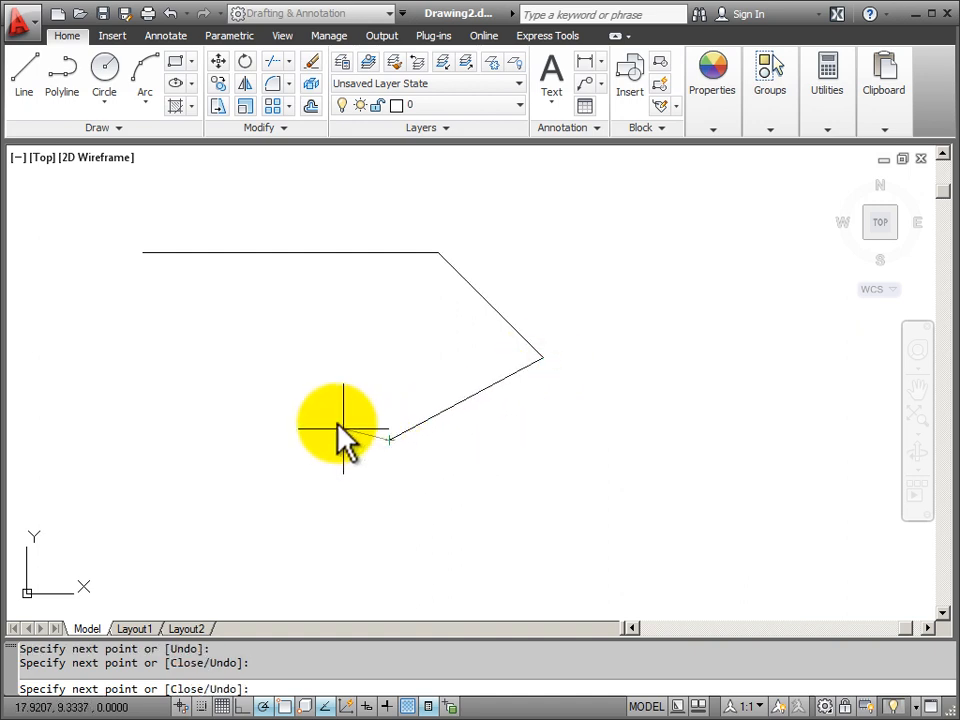
{"action": "mouse_move", "coordinate": [300, 356]}
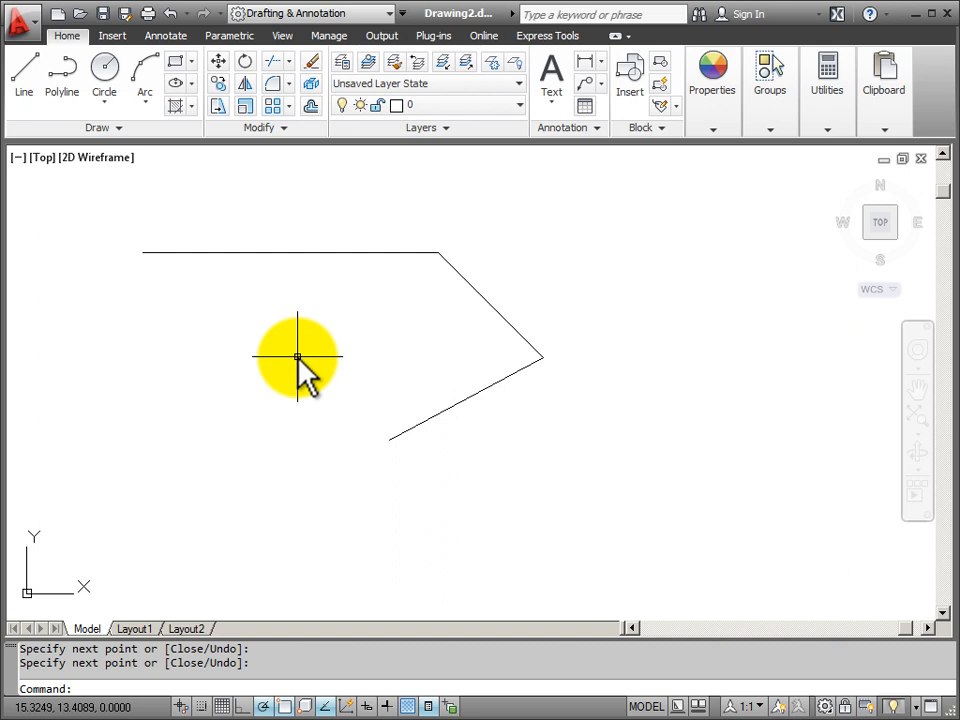
{"action": "mouse_move", "coordinate": [590, 280]}
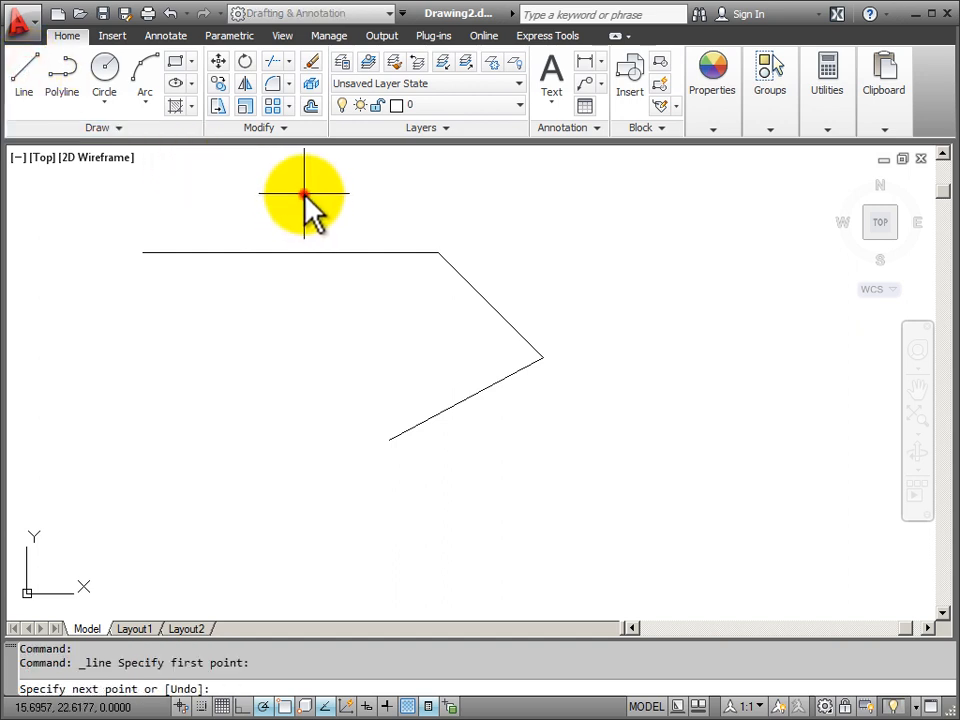
{"action": "left_click", "coordinate": [680, 300]}
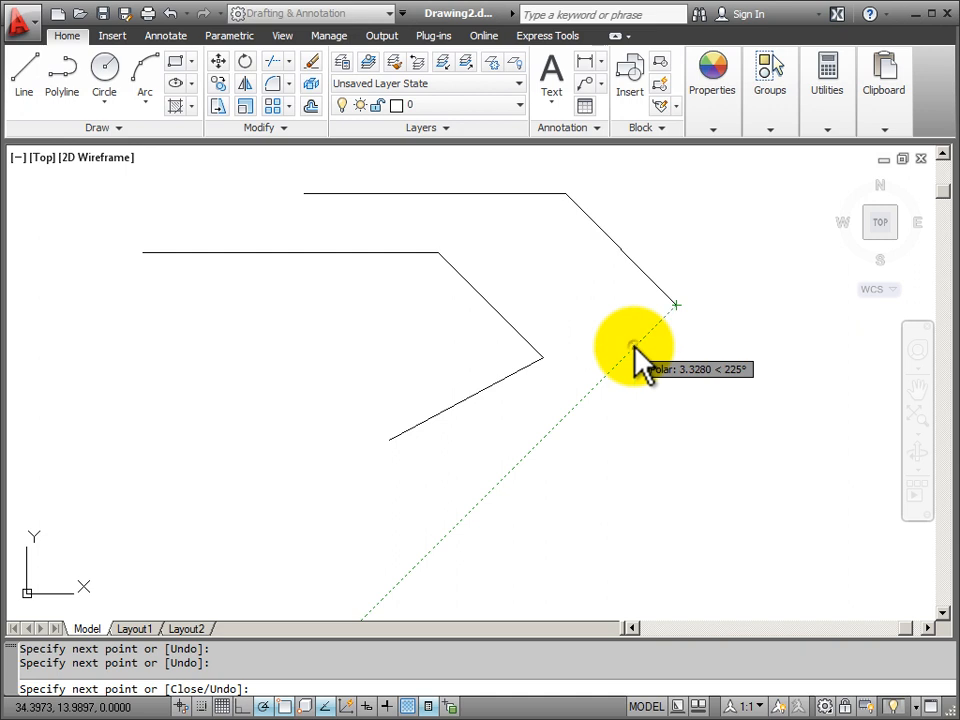
{"action": "right_click", "coordinate": [644, 360]}
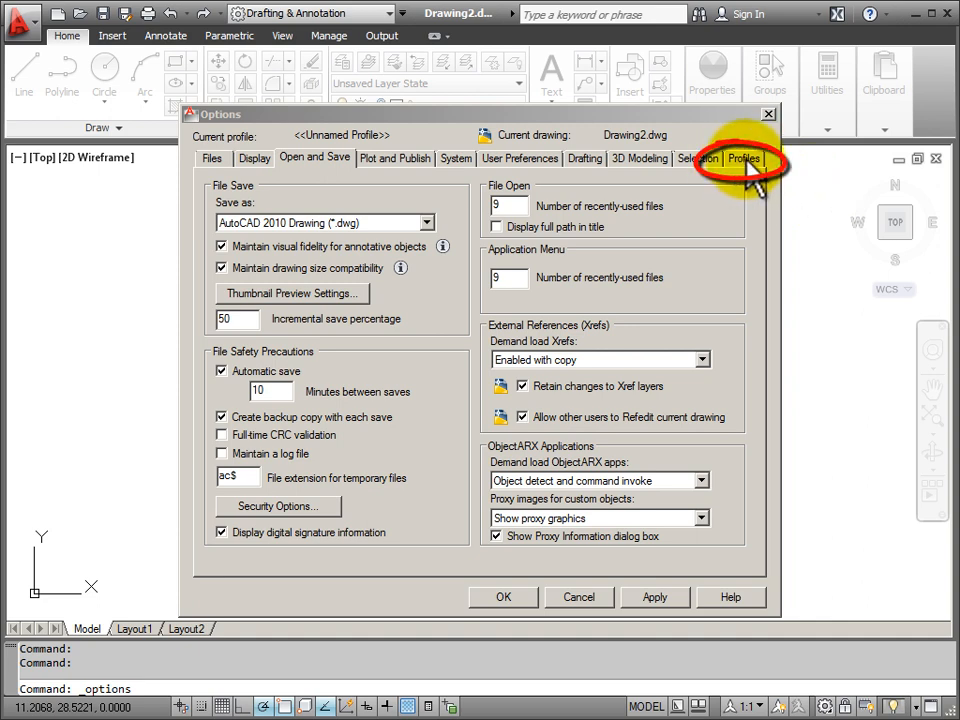
- Show the Profiles list in Options and request a reset of the current profile
{"action": "left_click", "coordinate": [744, 158]}
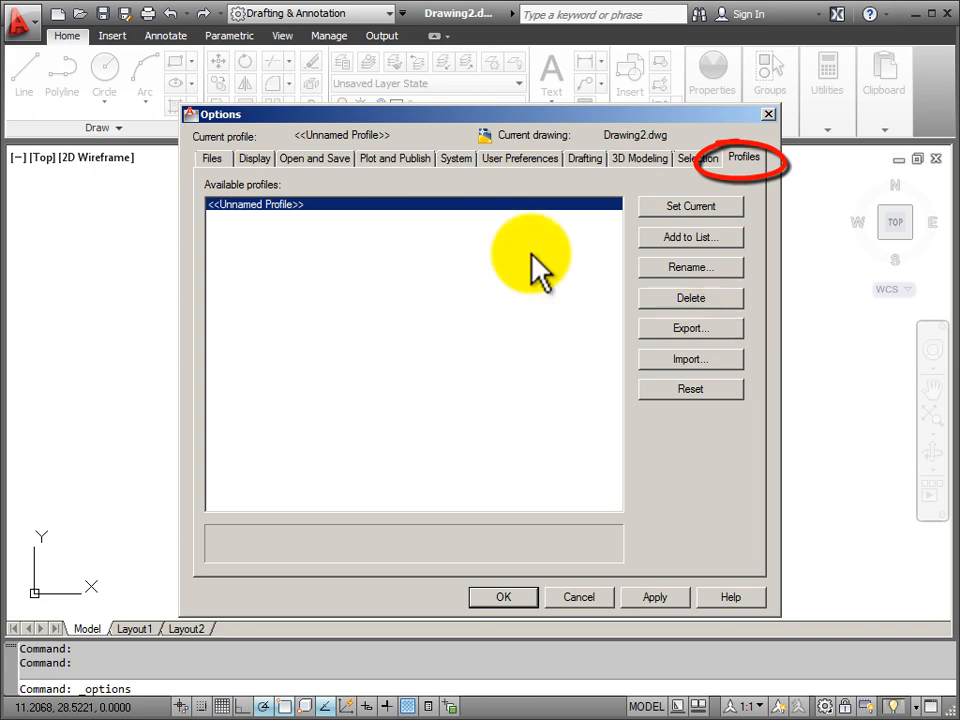
{"action": "mouse_move", "coordinate": [590, 400]}
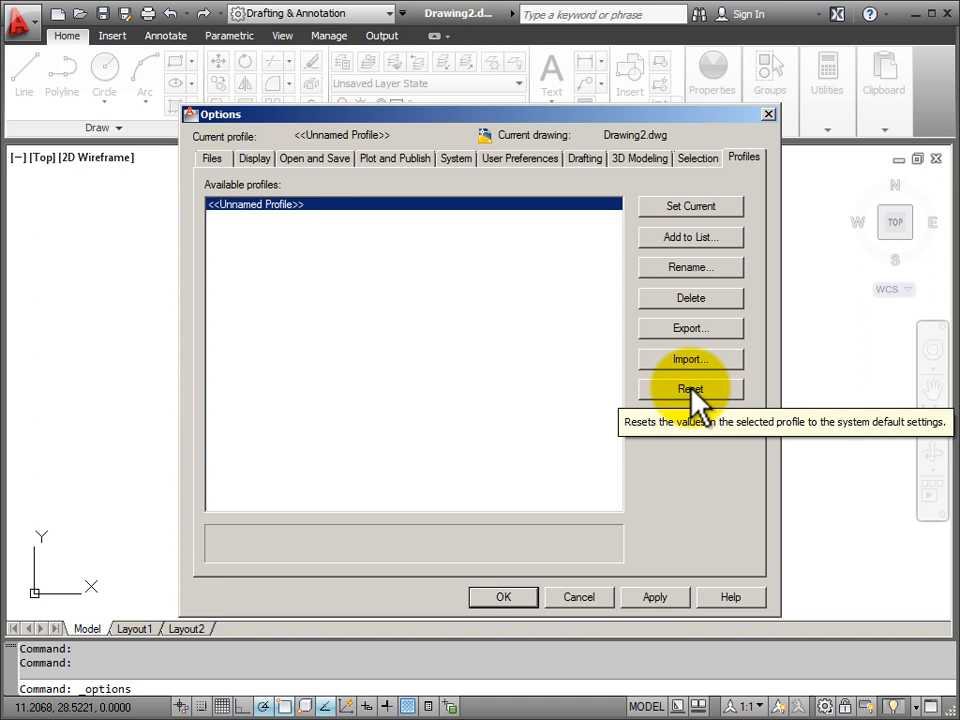
{"action": "left_click", "coordinate": [690, 388]}
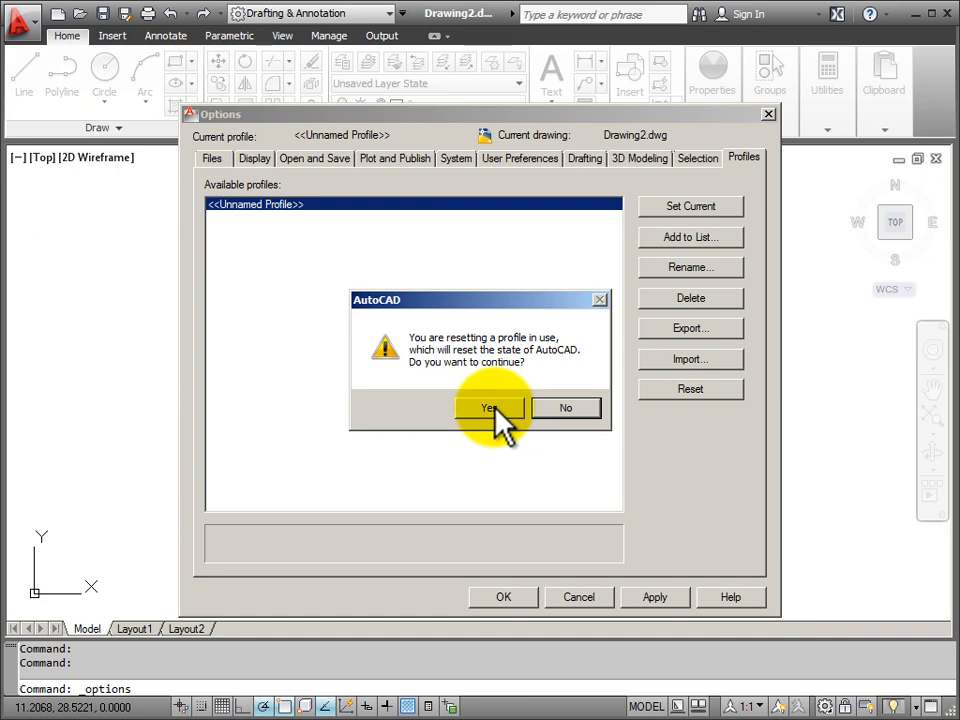
- Confirm the profile reset and close Options, restoring the default dark canvas
{"action": "left_click", "coordinate": [488, 408]}
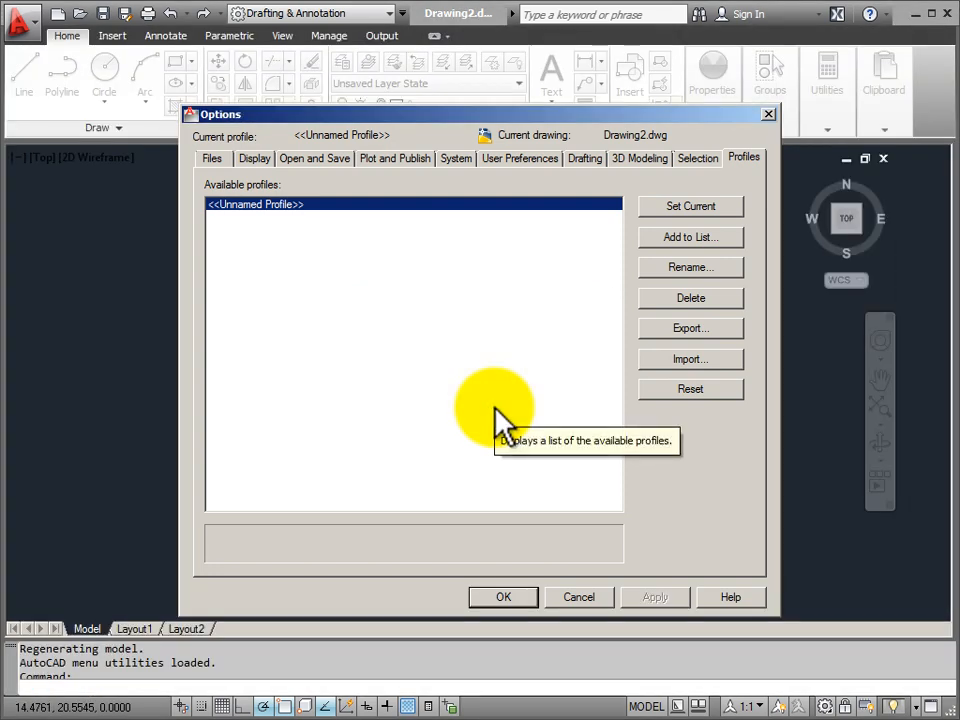
{"action": "mouse_move", "coordinate": [564, 524]}
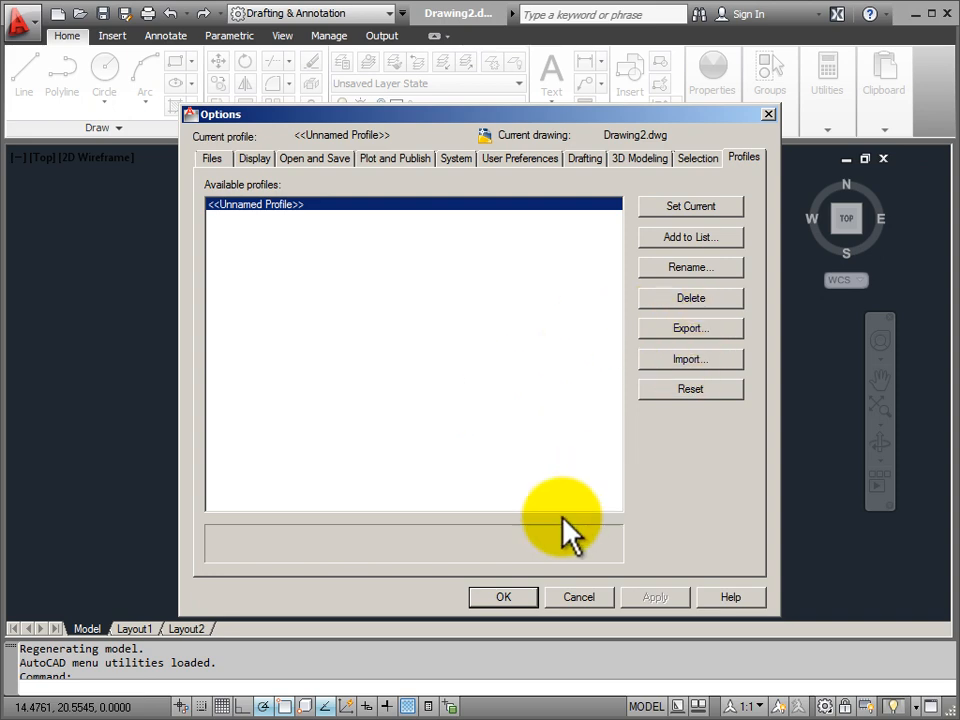
{"action": "left_click", "coordinate": [504, 596]}
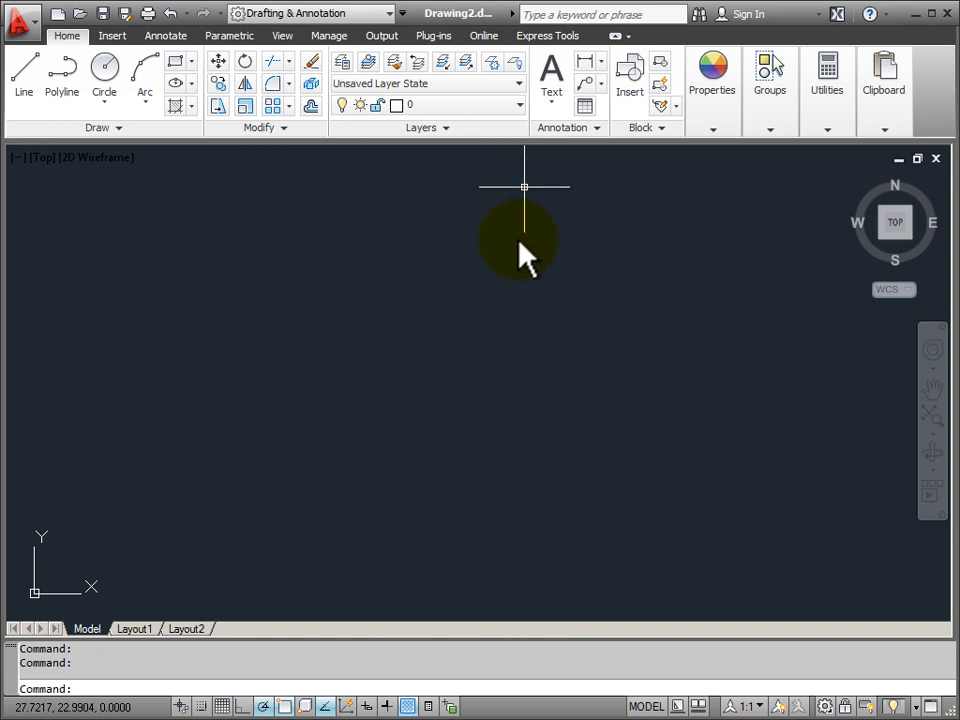
{"action": "mouse_move", "coordinate": [656, 220]}
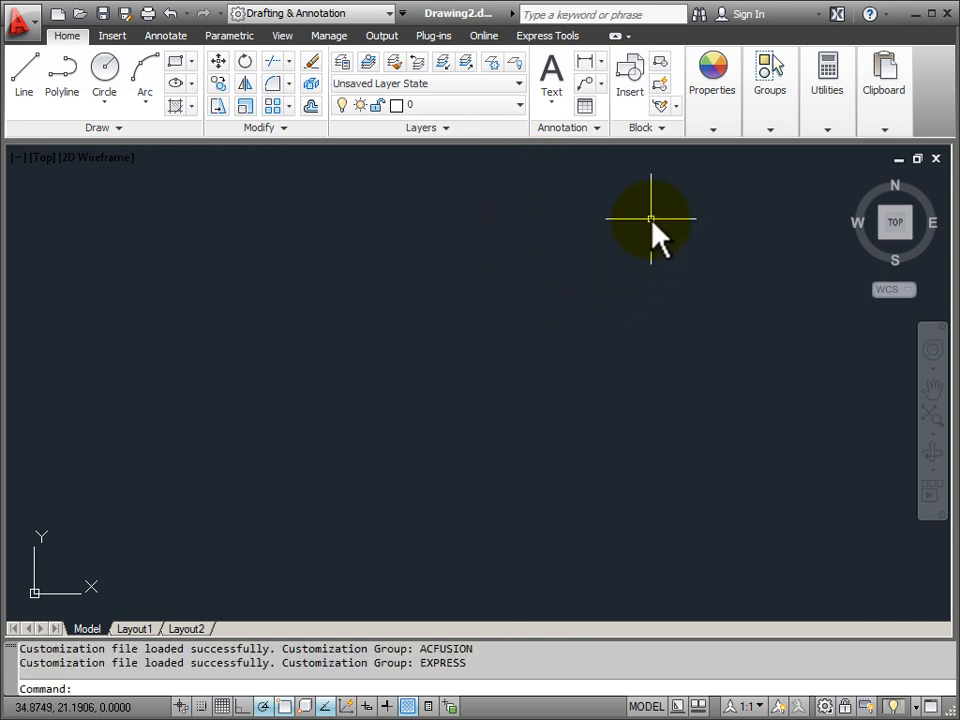
{"action": "mouse_move", "coordinate": [650, 212]}
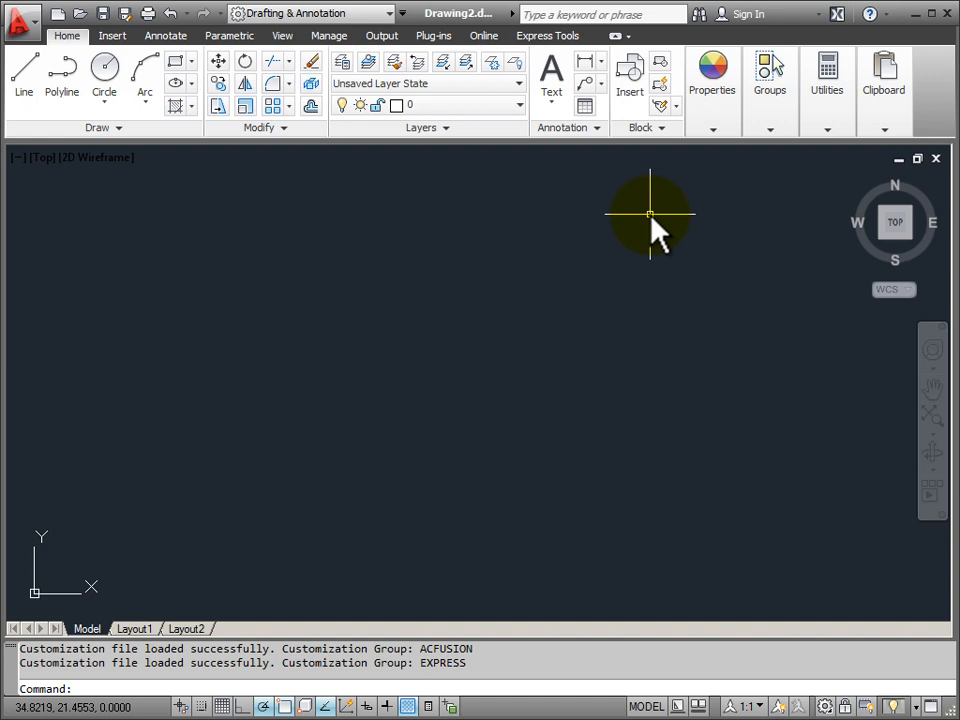